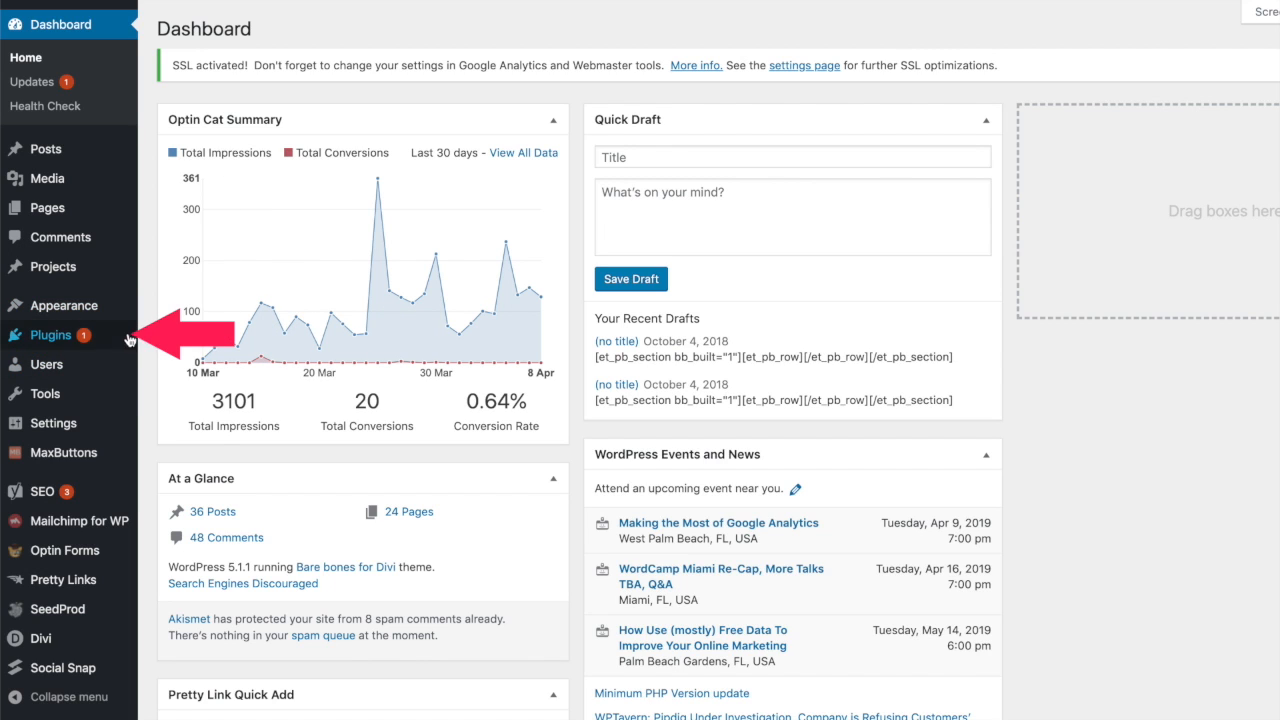
pyautogui.moveTo(64, 304)
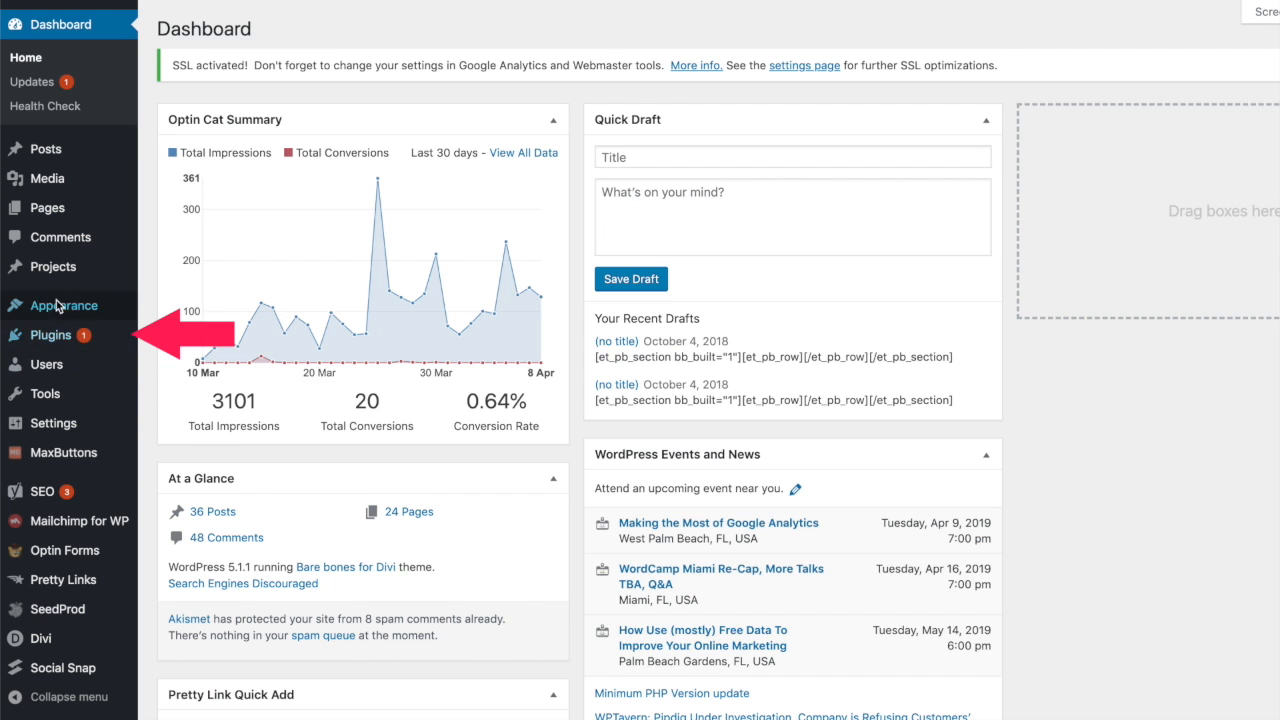
# Update the Mailchimp for WordPress plugin to version 4.5.1 from Installed Plugins
pyautogui.click(48, 334)
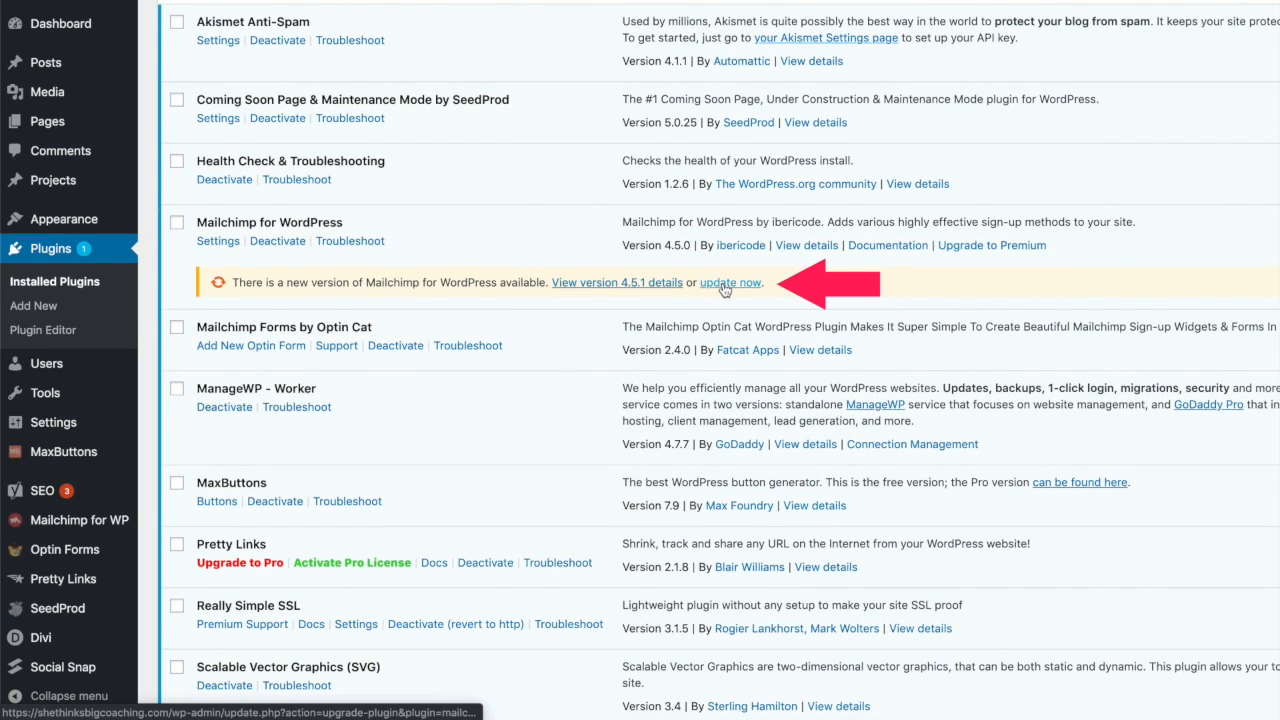
pyautogui.click(730, 282)
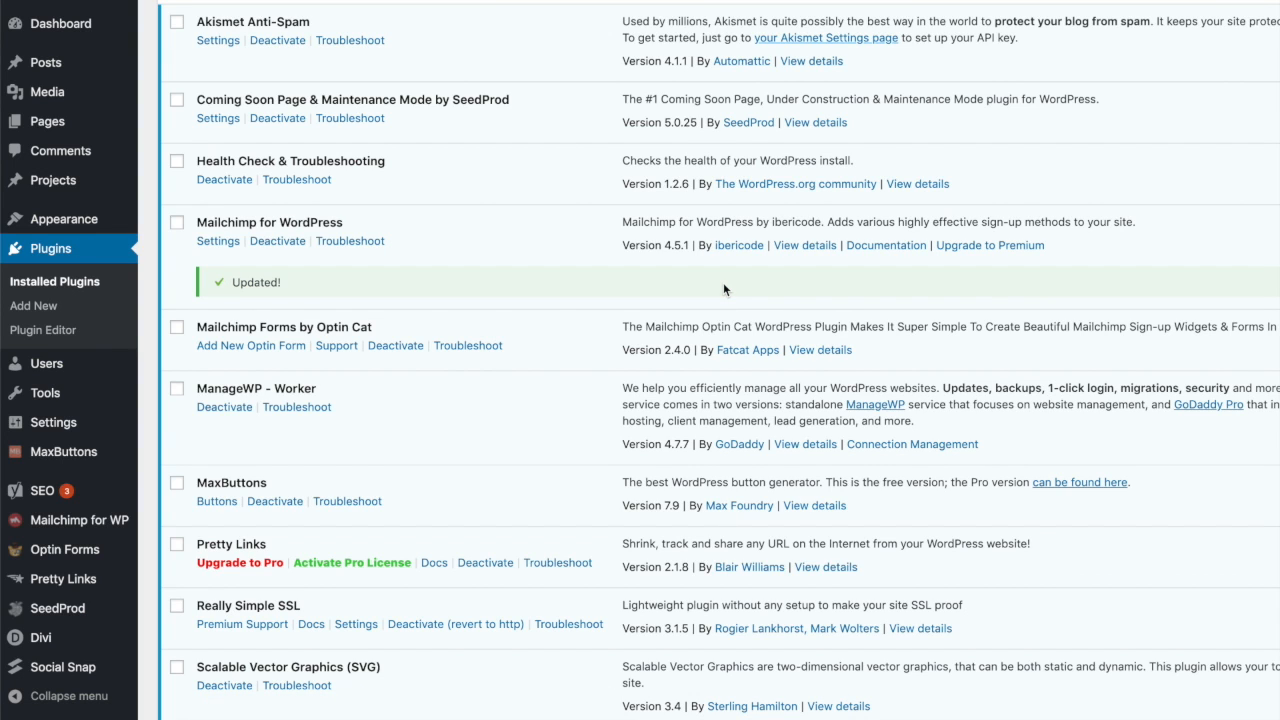
pyautogui.moveTo(764, 184)
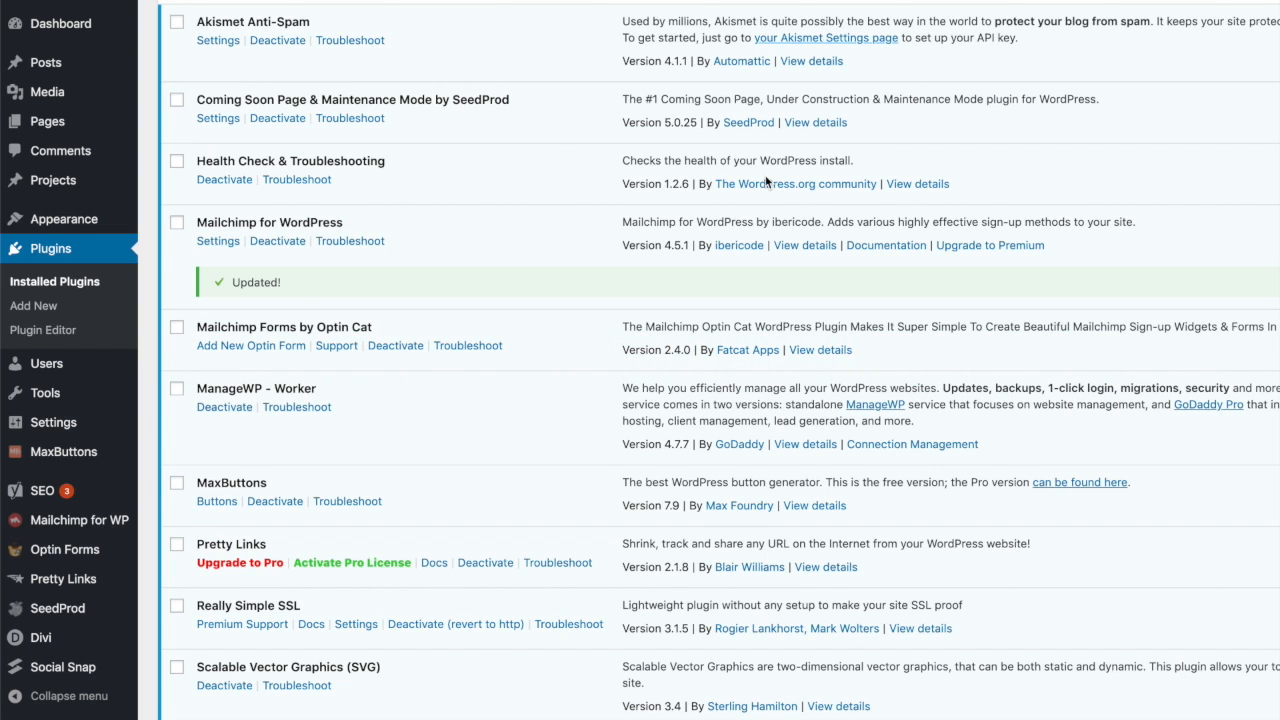
# From Dashboard > Updates, select all themes and update Divi to 3.21.4
pyautogui.click(60, 24)
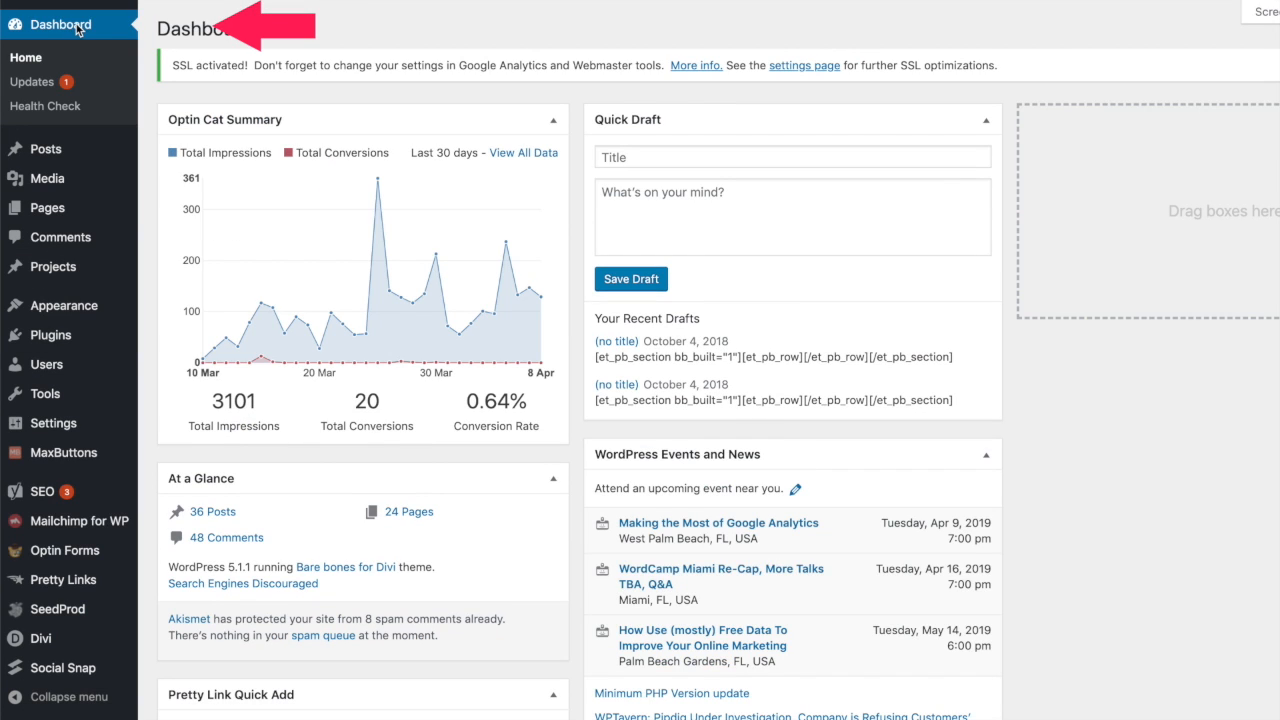
pyautogui.click(32, 82)
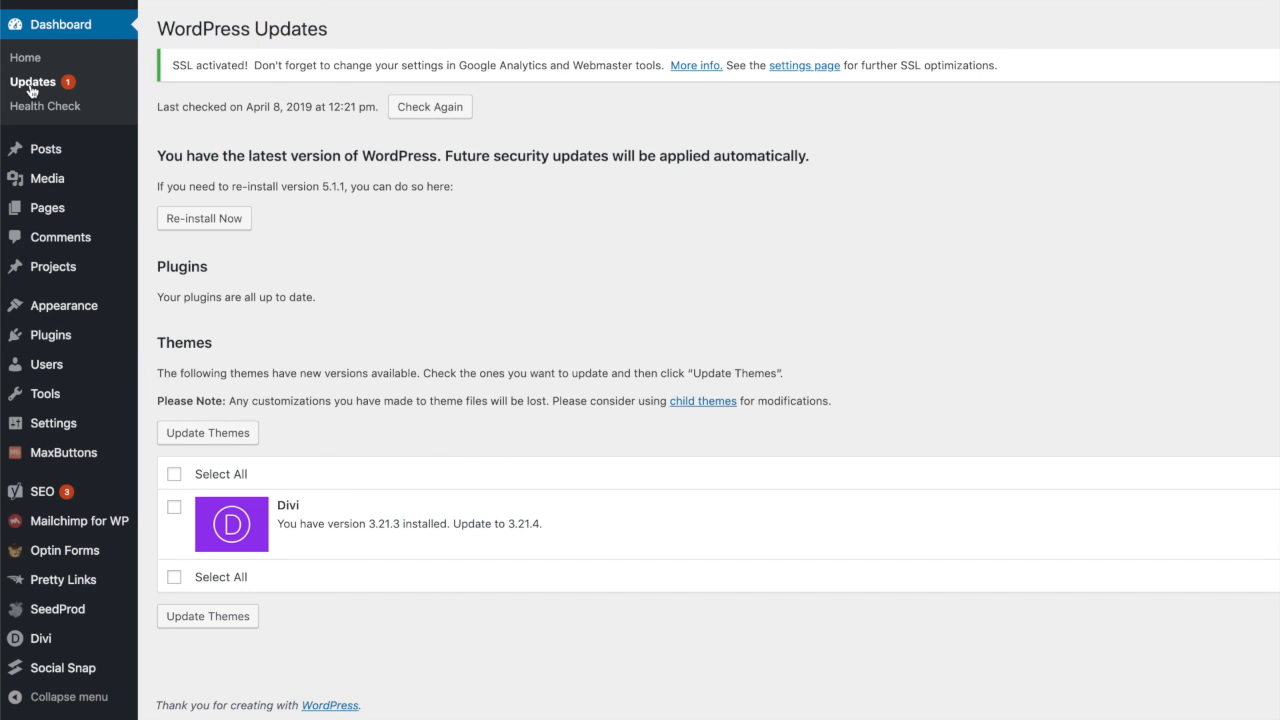
pyautogui.moveTo(292, 216)
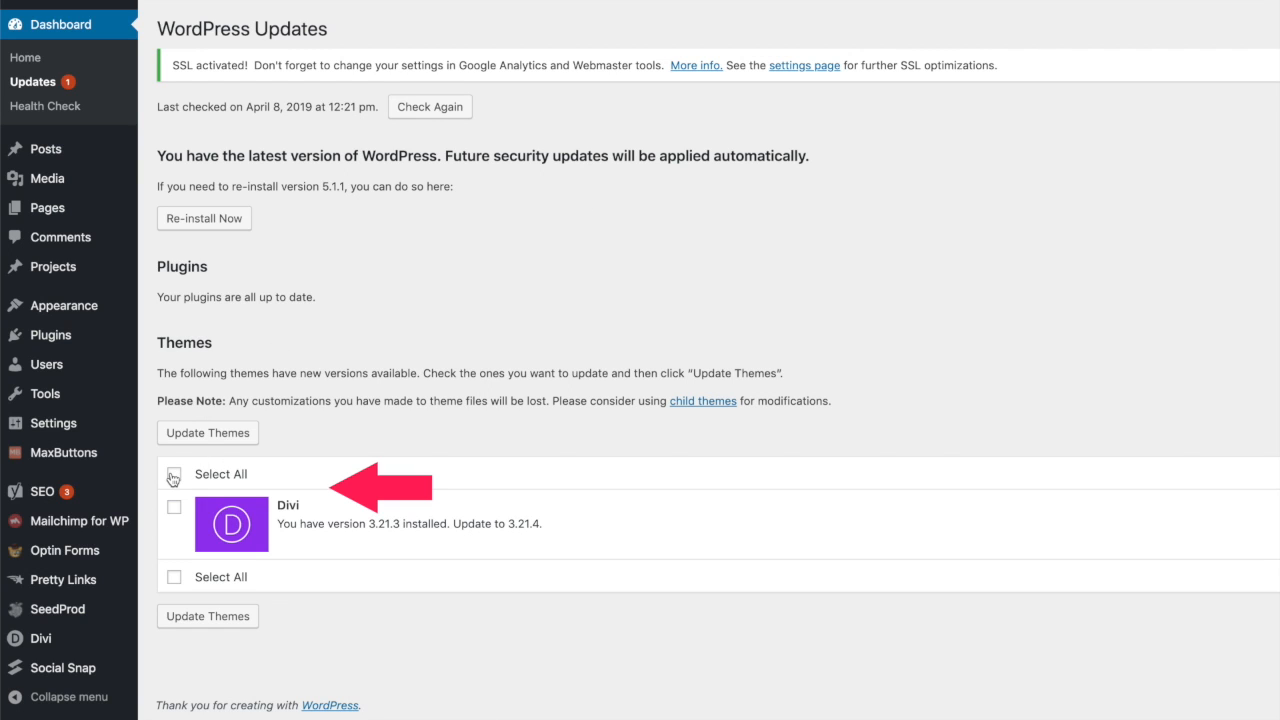
pyautogui.click(174, 474)
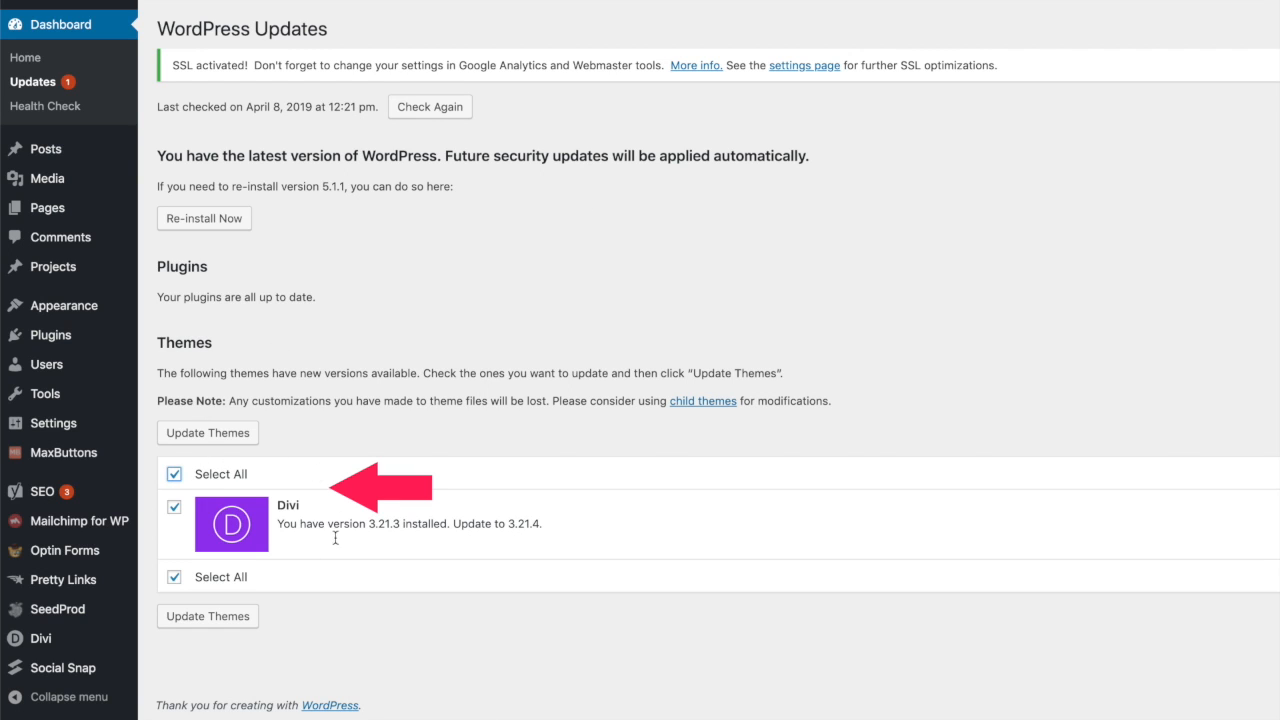
pyautogui.moveTo(320, 564)
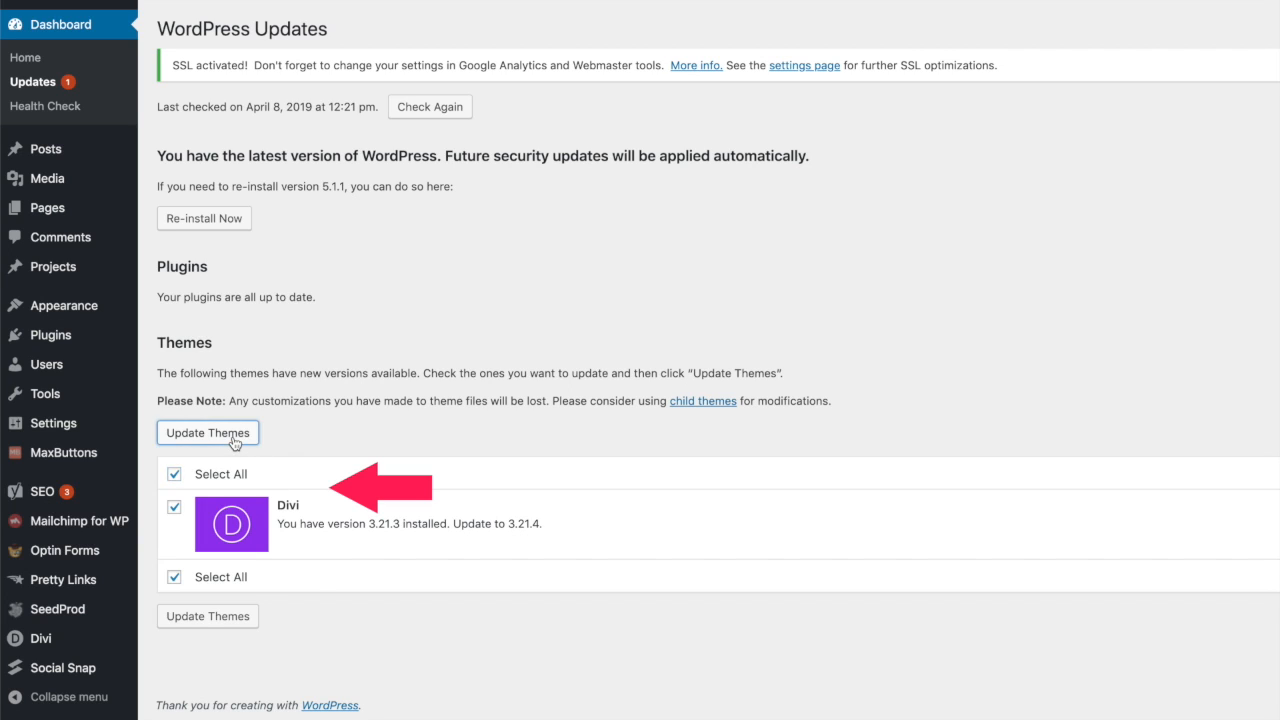
pyautogui.click(208, 432)
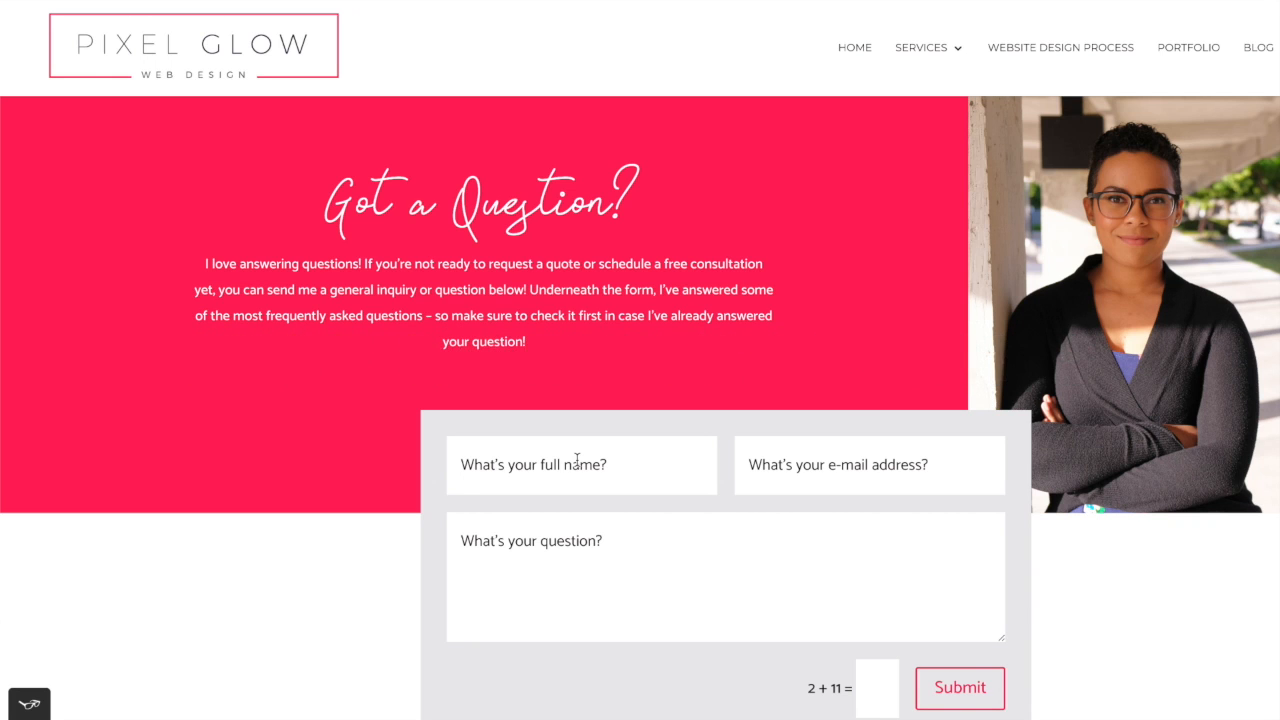
pyautogui.write('Allie N')
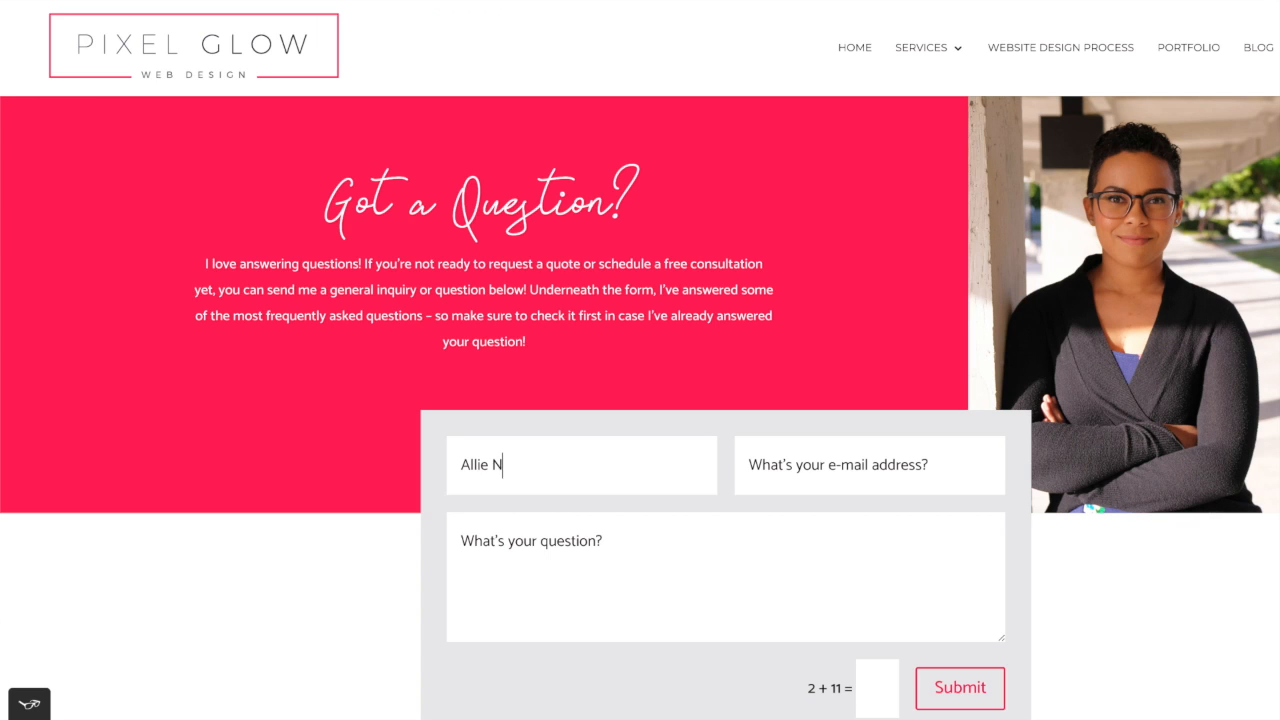
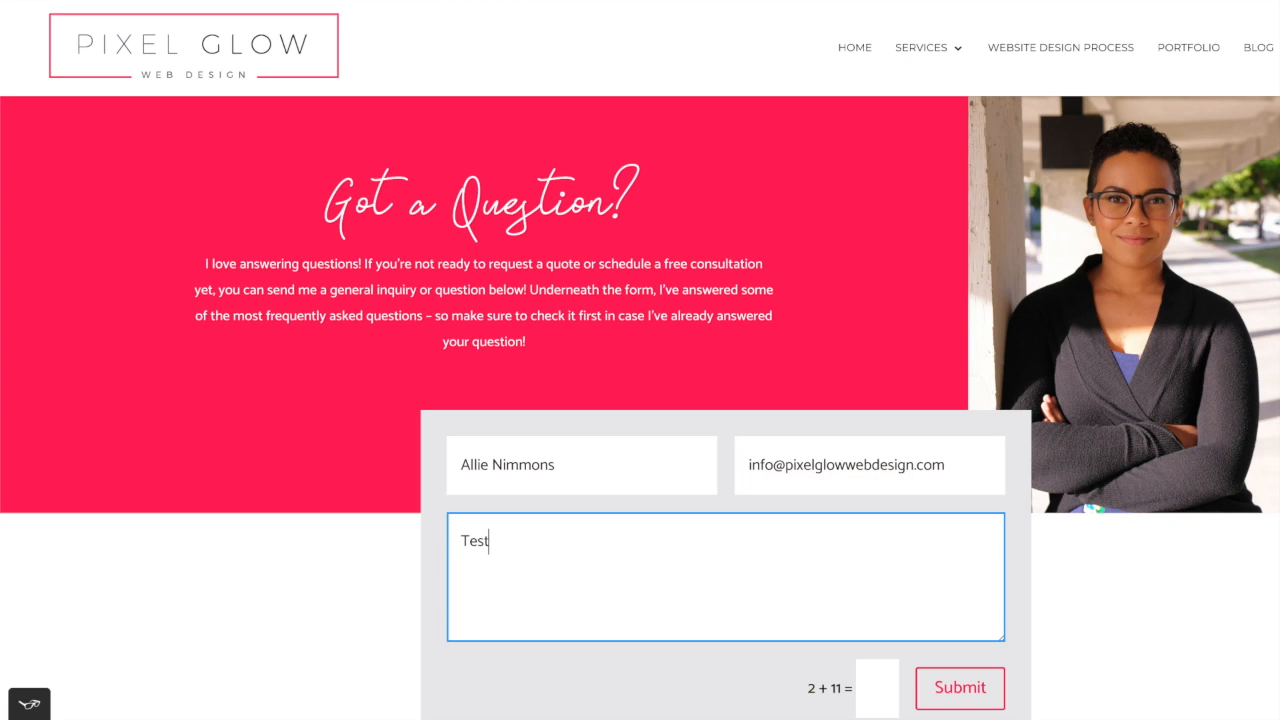
pyautogui.write('1')
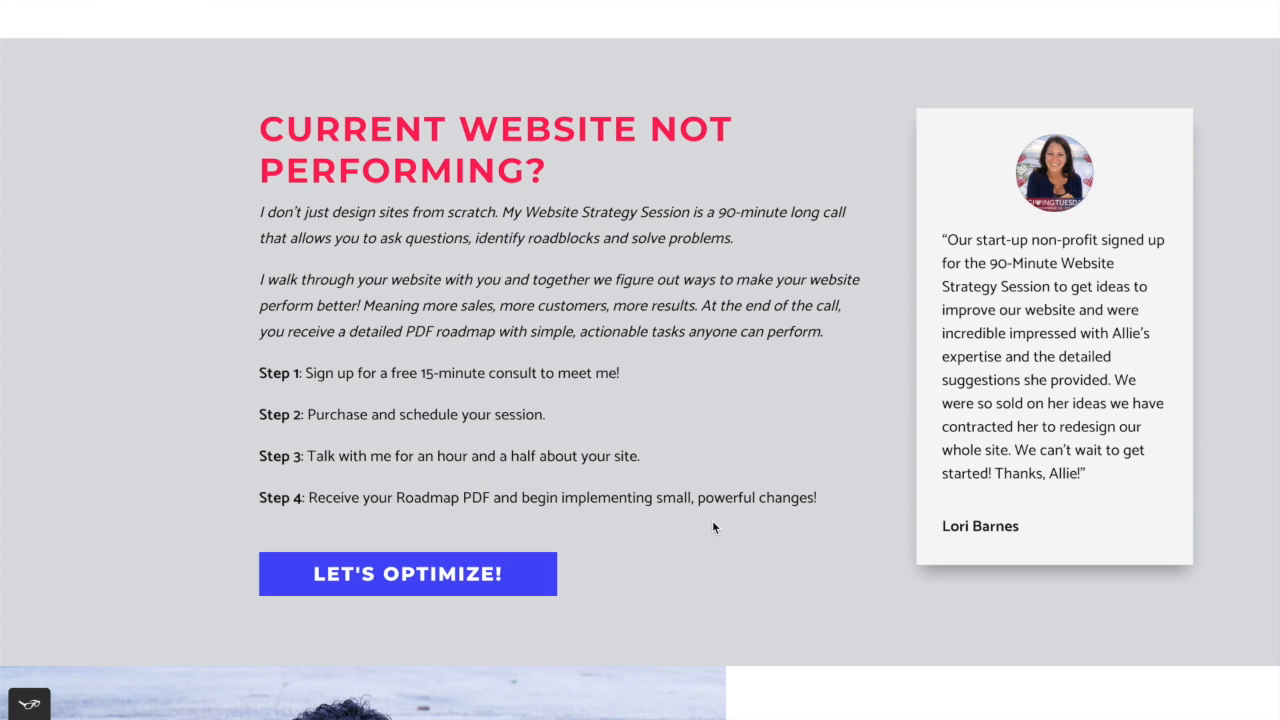
pyautogui.moveTo(1052, 312)
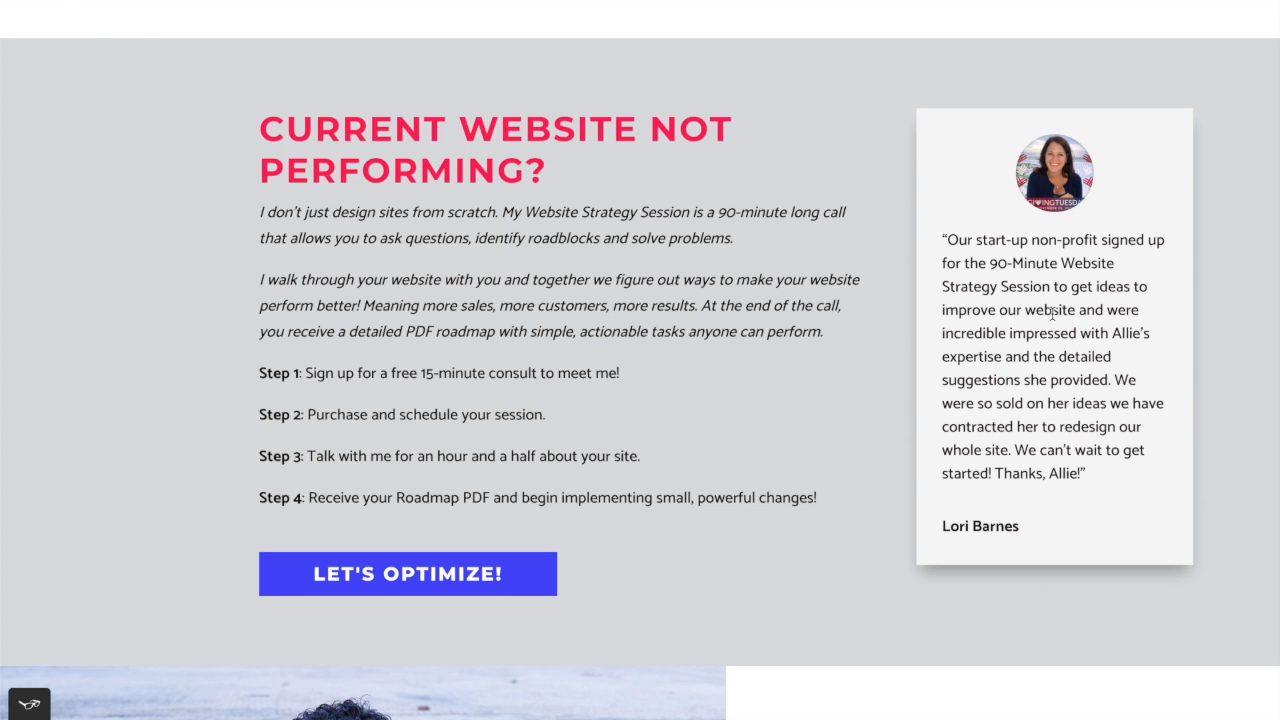
# Scroll through the website page before returning to the WordPress dashboard
pyautogui.scroll(-3)
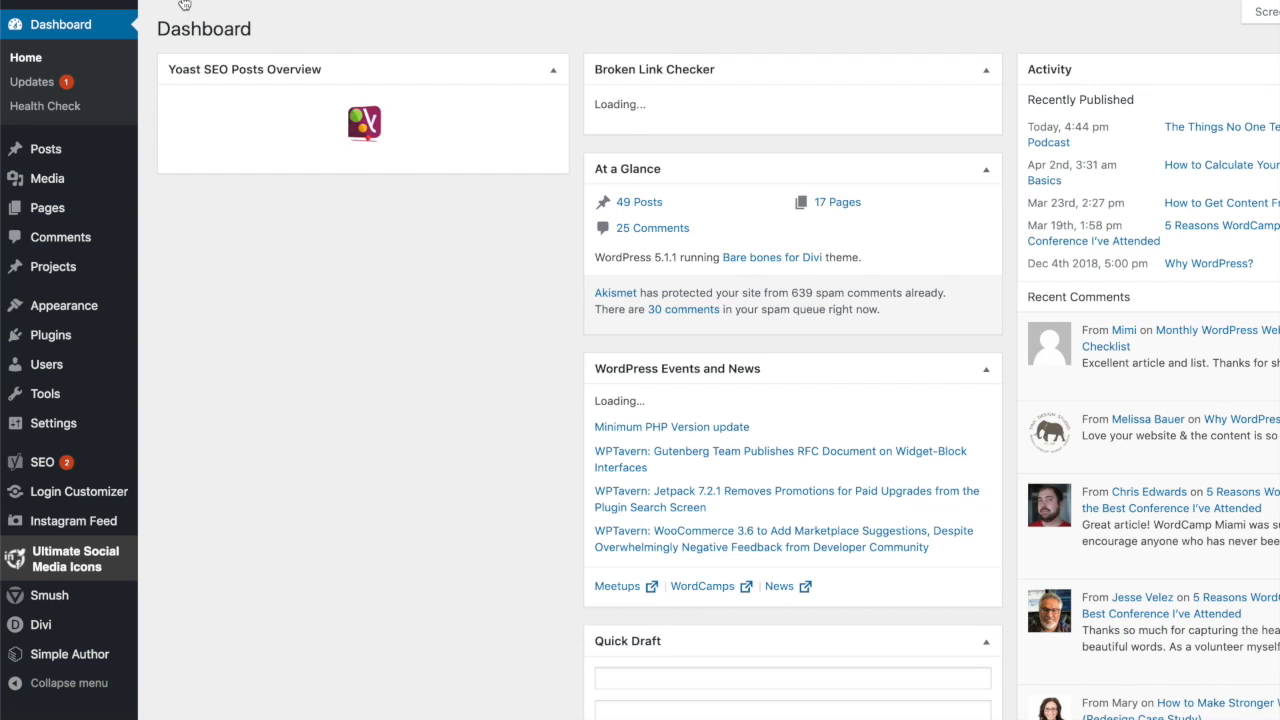
# Start a new post and title it 'My Monthly Post!'
pyautogui.click(44, 148)
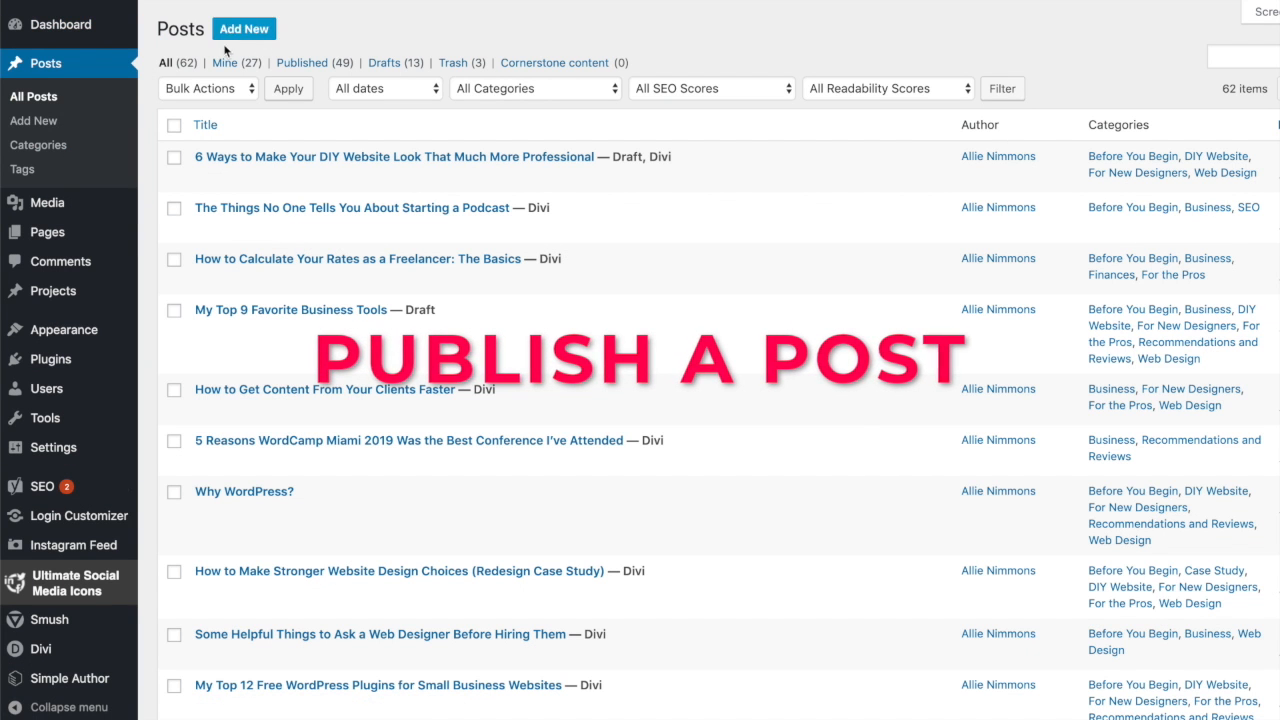
pyautogui.click(244, 28)
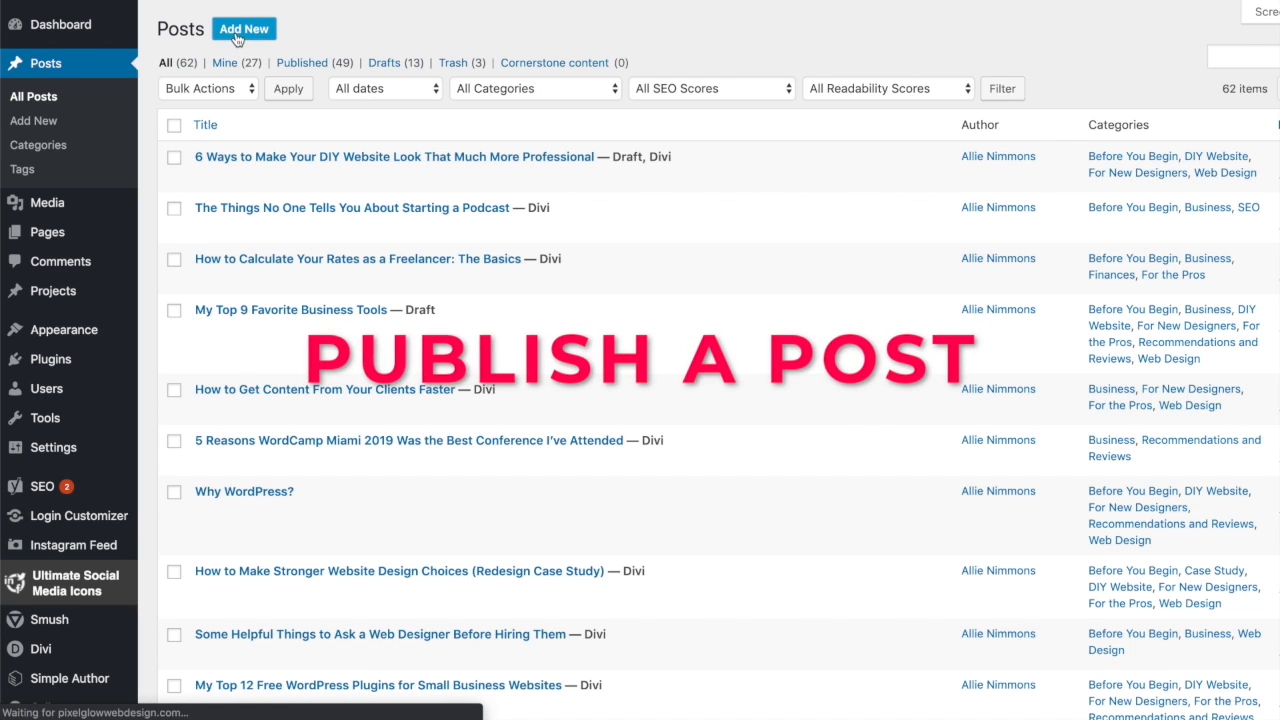
pyautogui.click(244, 28)
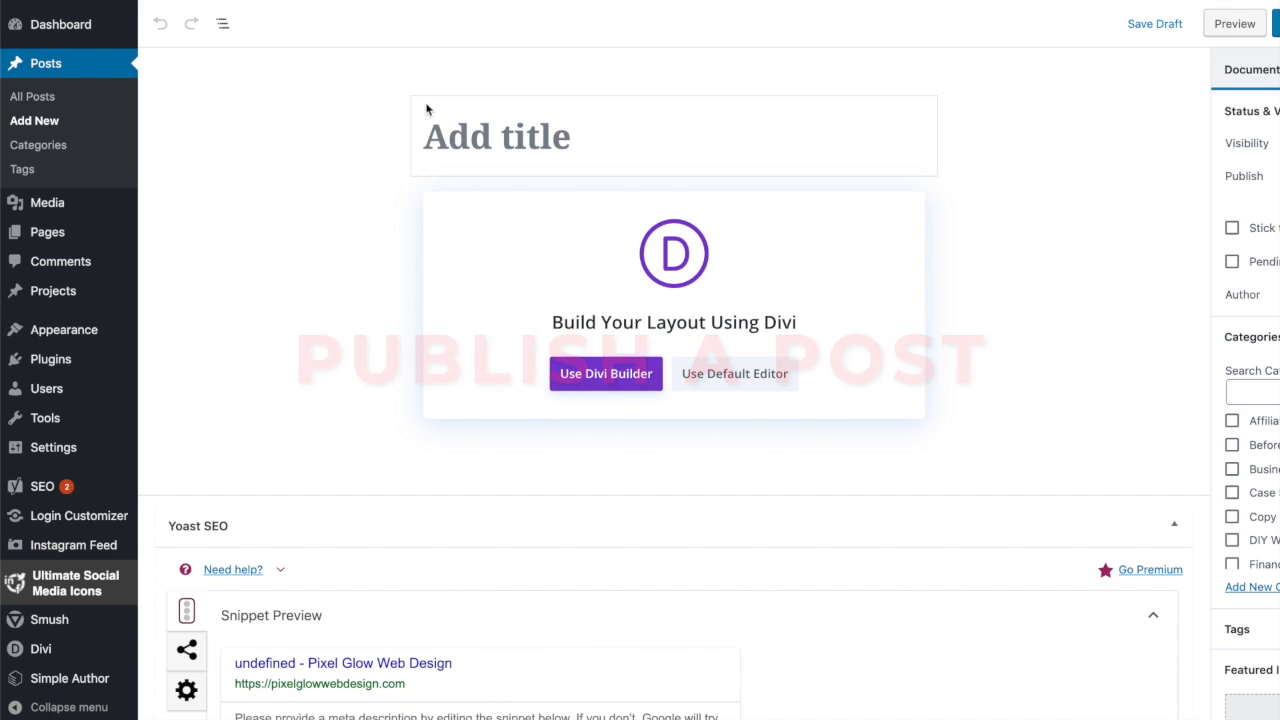
pyautogui.write('My Monthly')
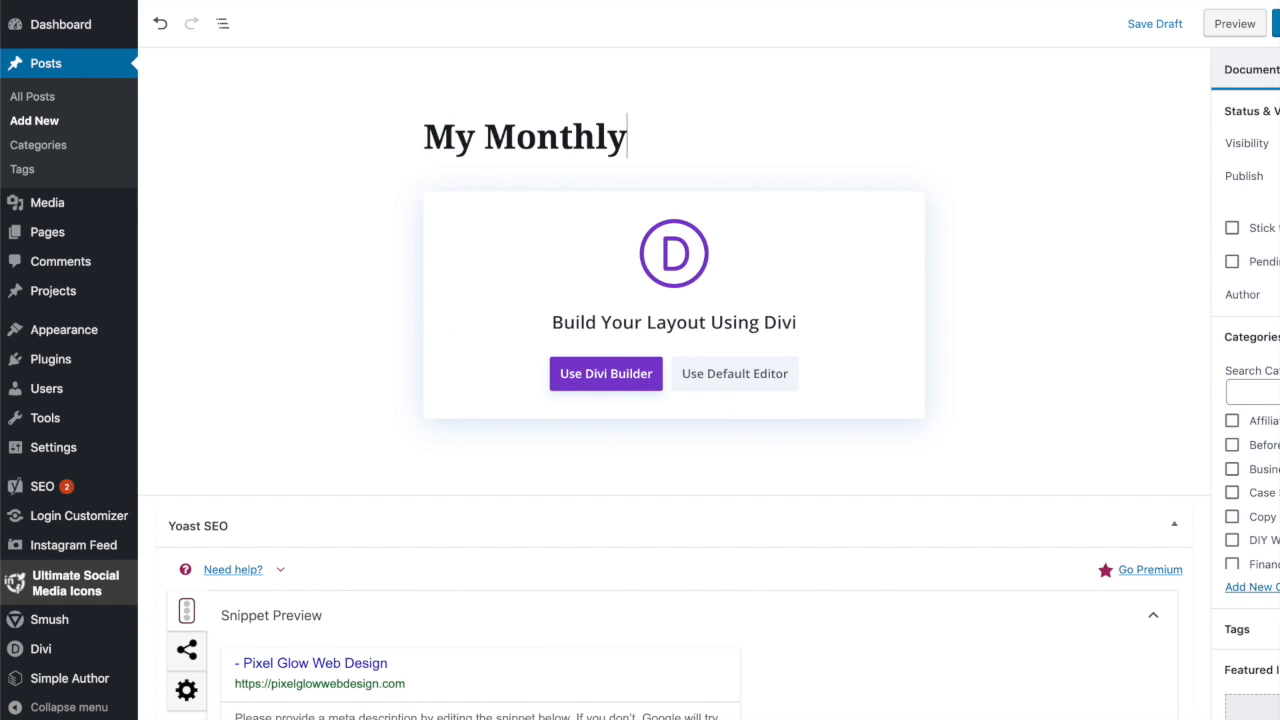
pyautogui.write('Post!')
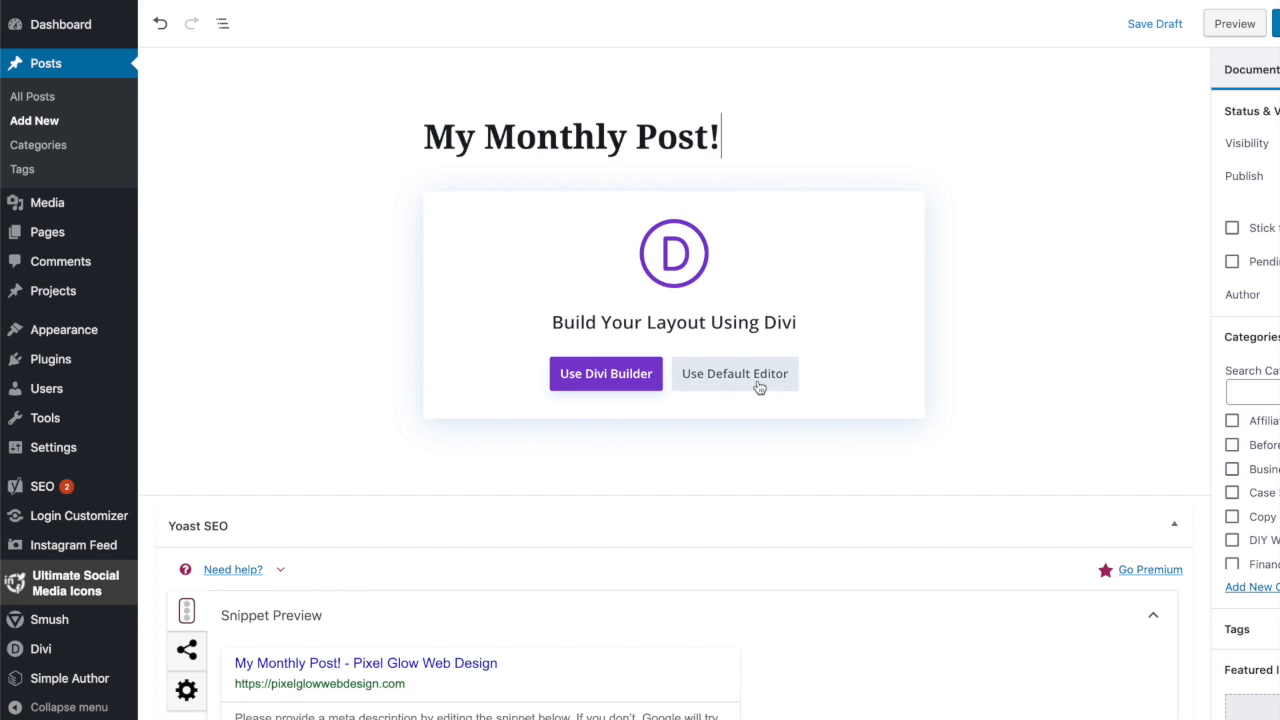
# Write the body text 'Content goes here!' in the paragraph block
pyautogui.click(734, 374)
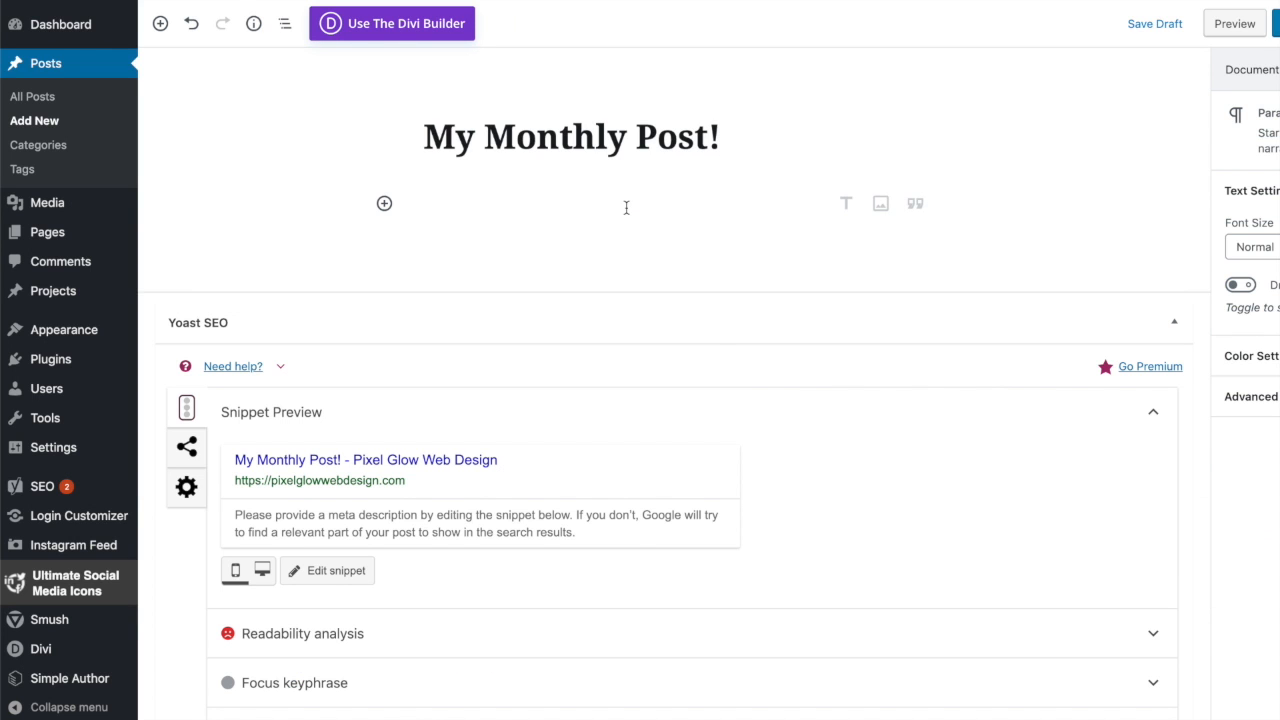
pyautogui.write('con')
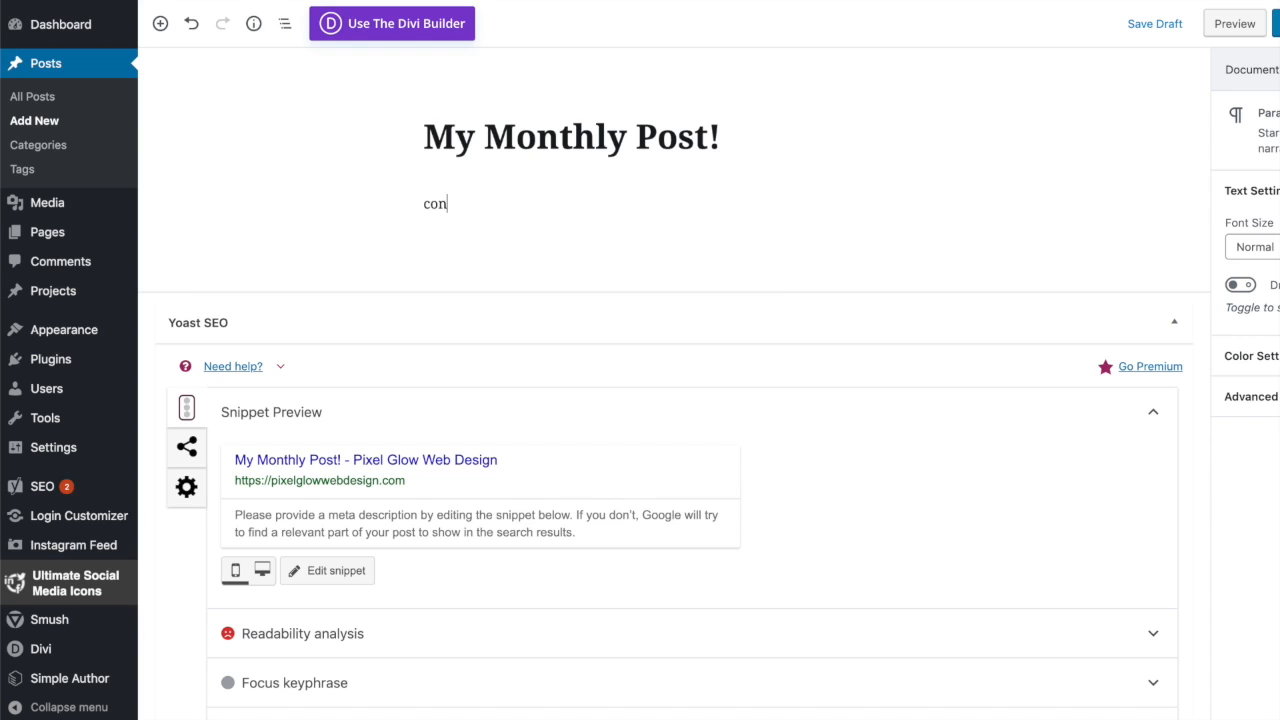
pyautogui.write('Content goes here!')
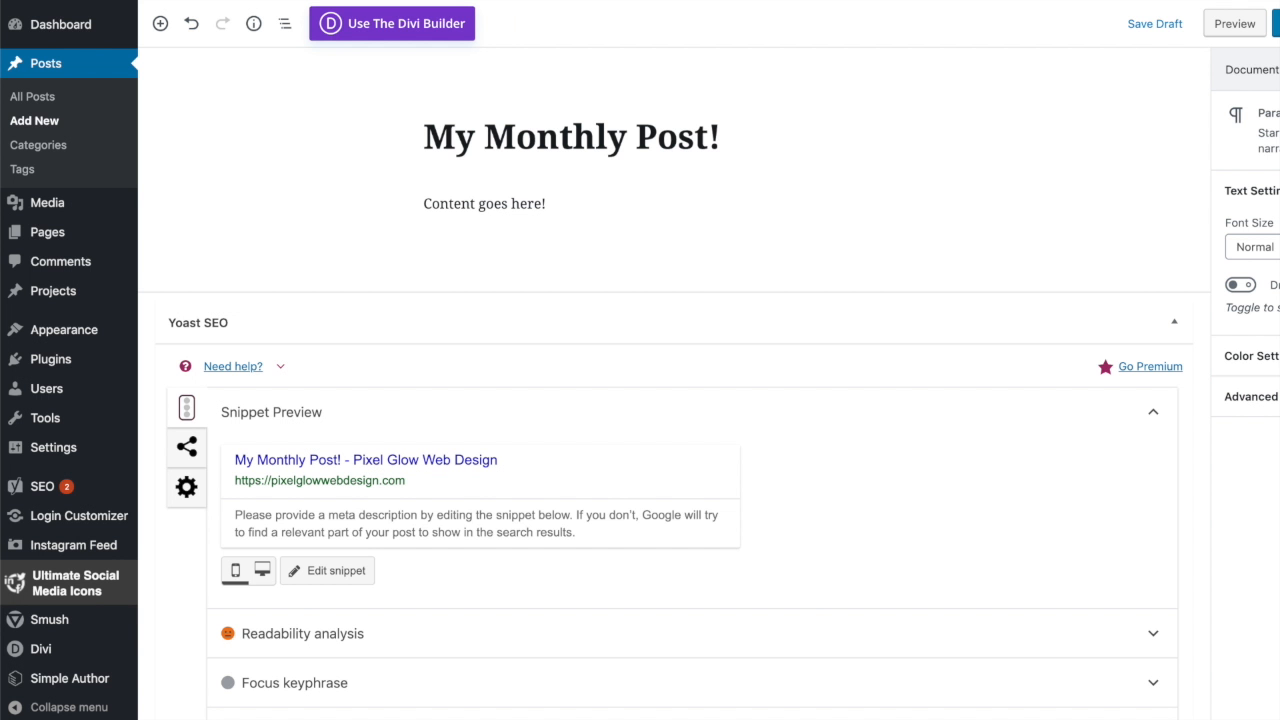
pyautogui.click(484, 204)
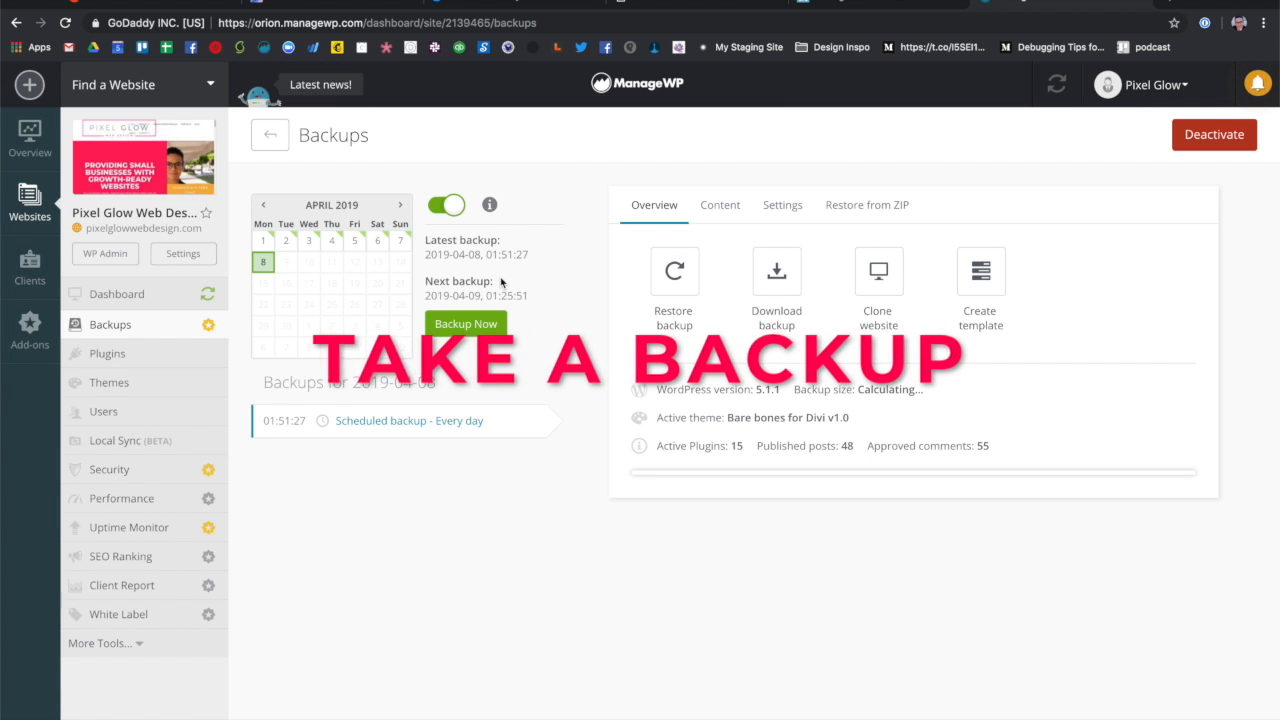
# Start a manual backup of the Pixel Glow site, keeping the default backup name
pyautogui.click(464, 324)
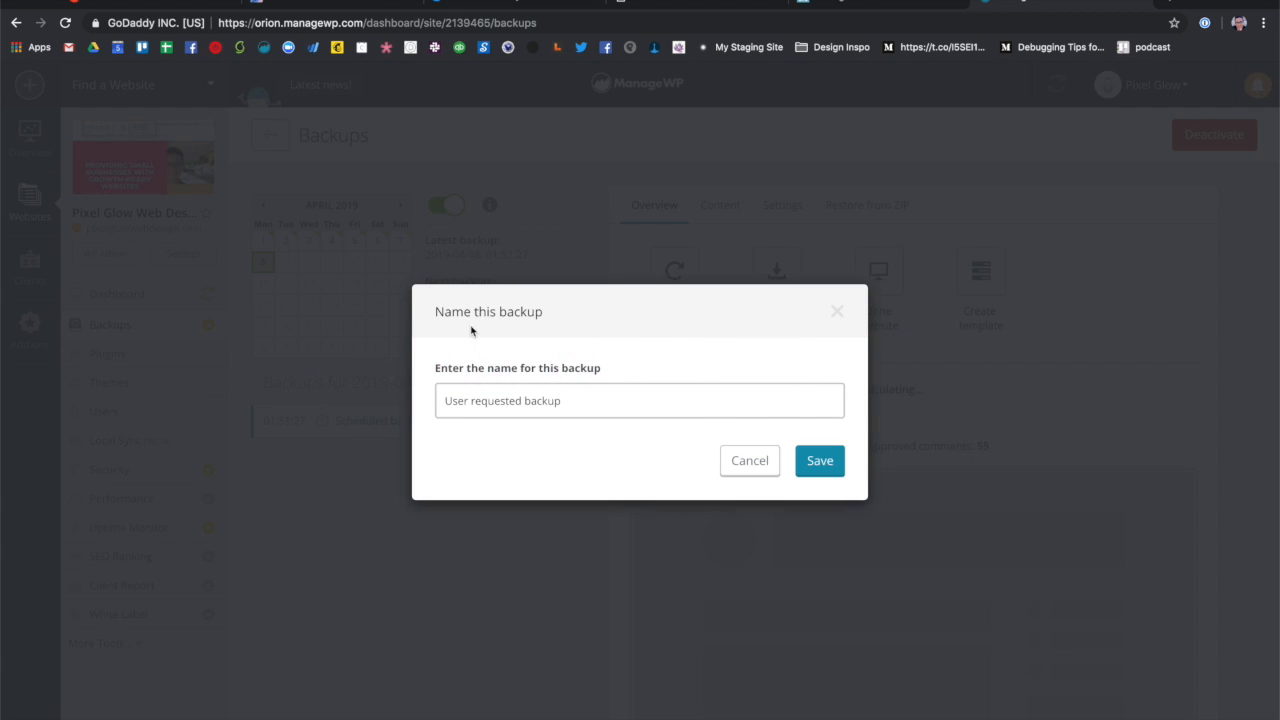
pyautogui.click(820, 460)
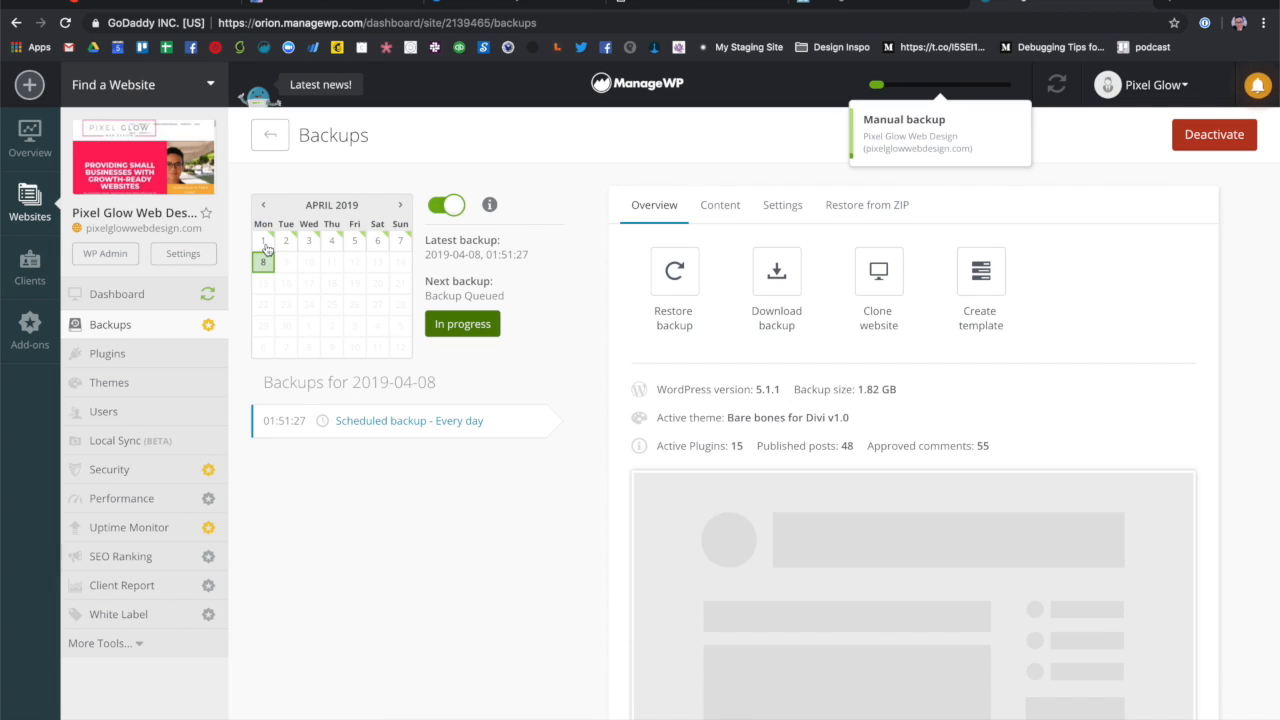
pyautogui.moveTo(376, 250)
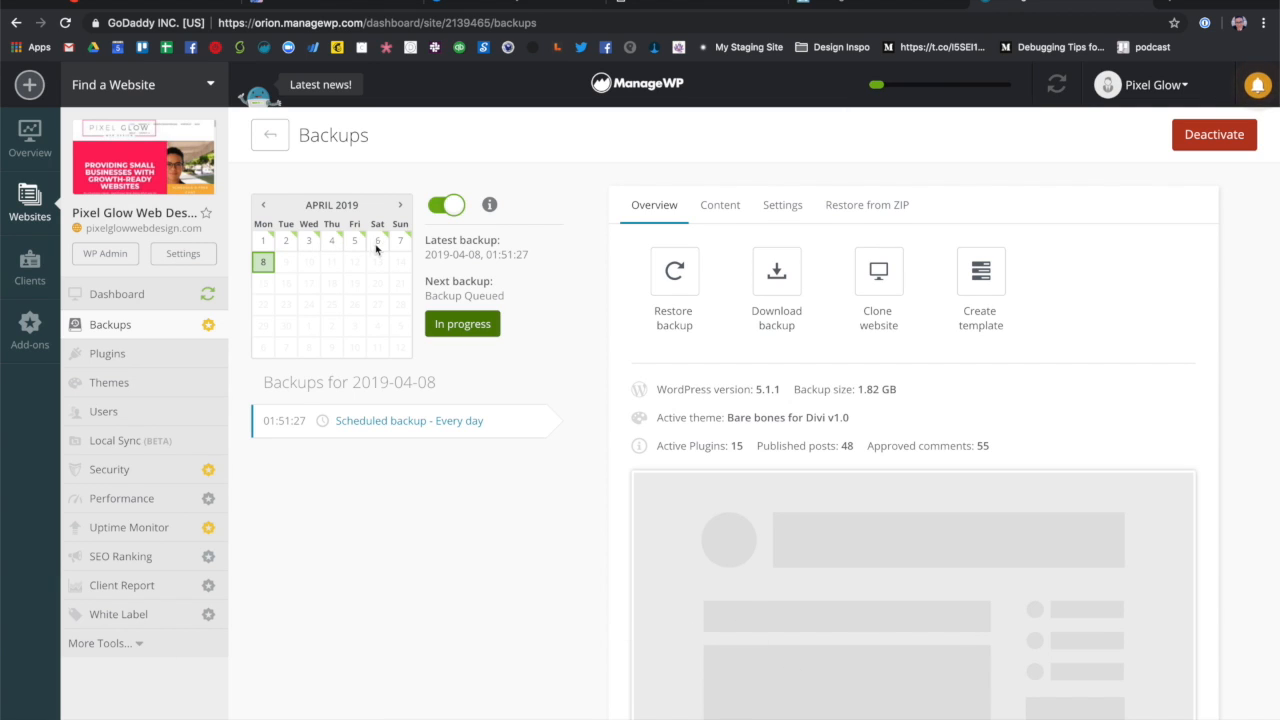
pyautogui.moveTo(550, 304)
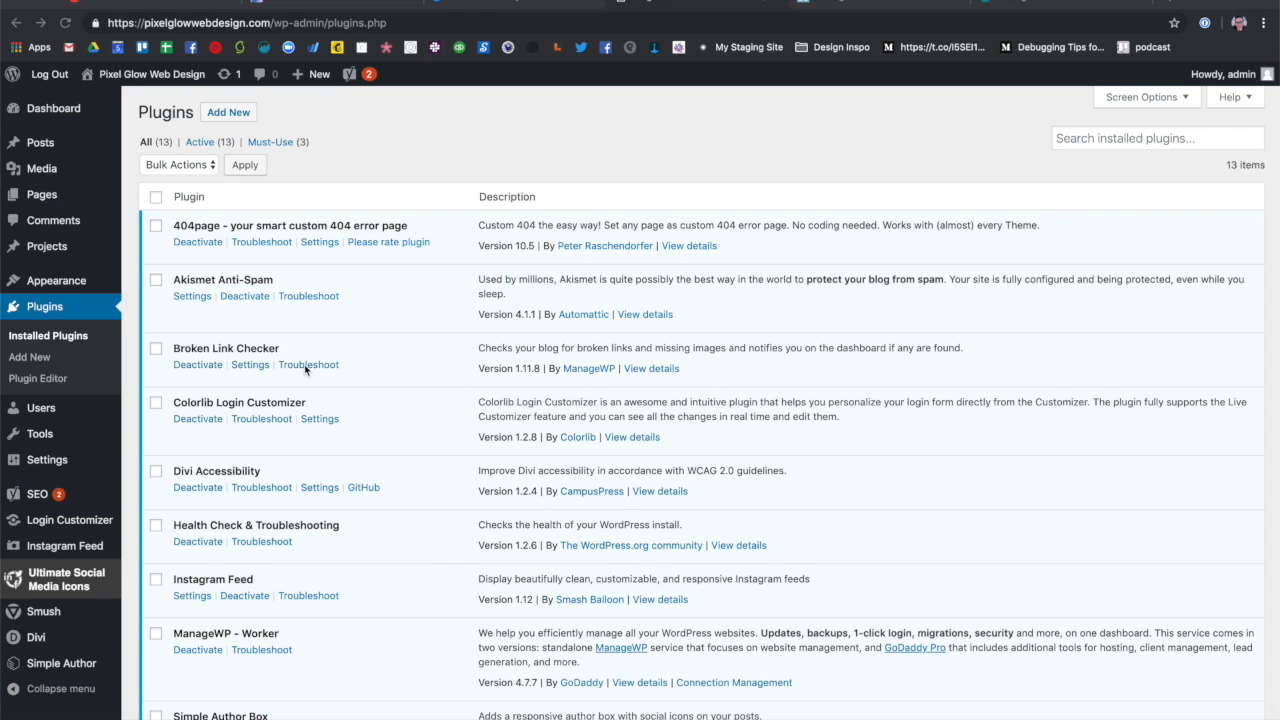
pyautogui.moveTo(240, 370)
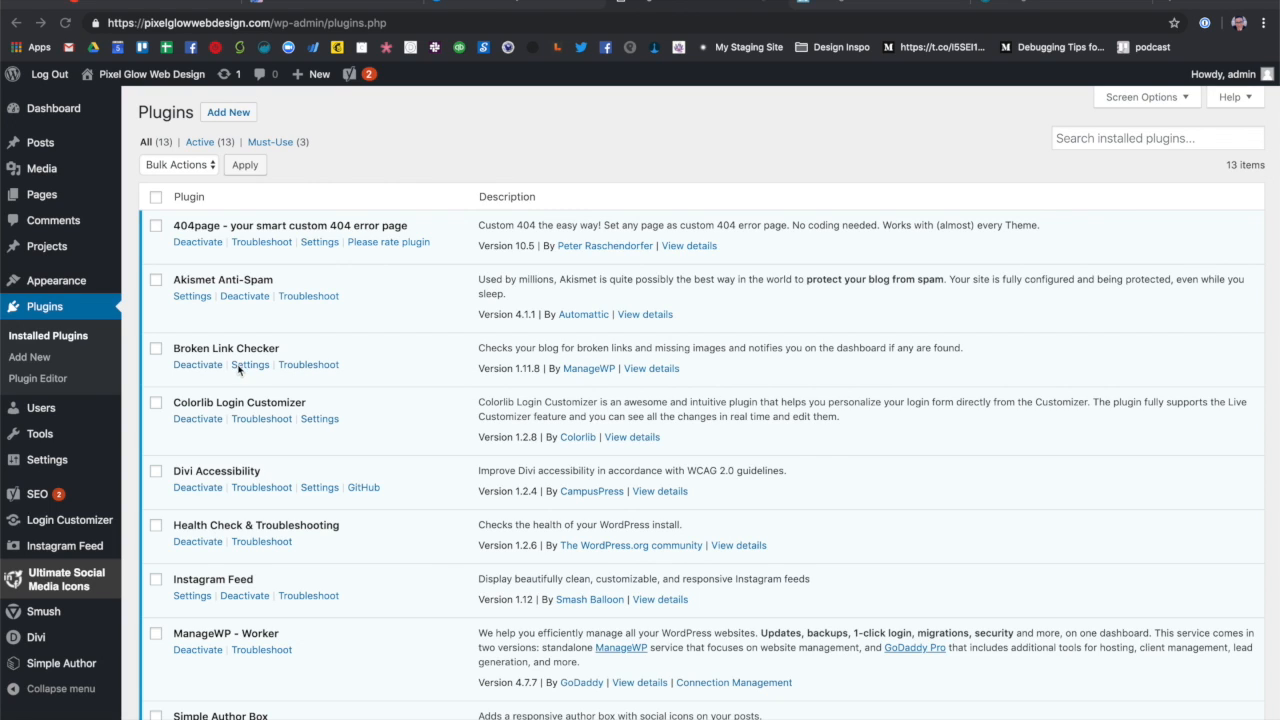
# View the Broken Link Checker plugin details, showing version 1.11.8
pyautogui.click(652, 368)
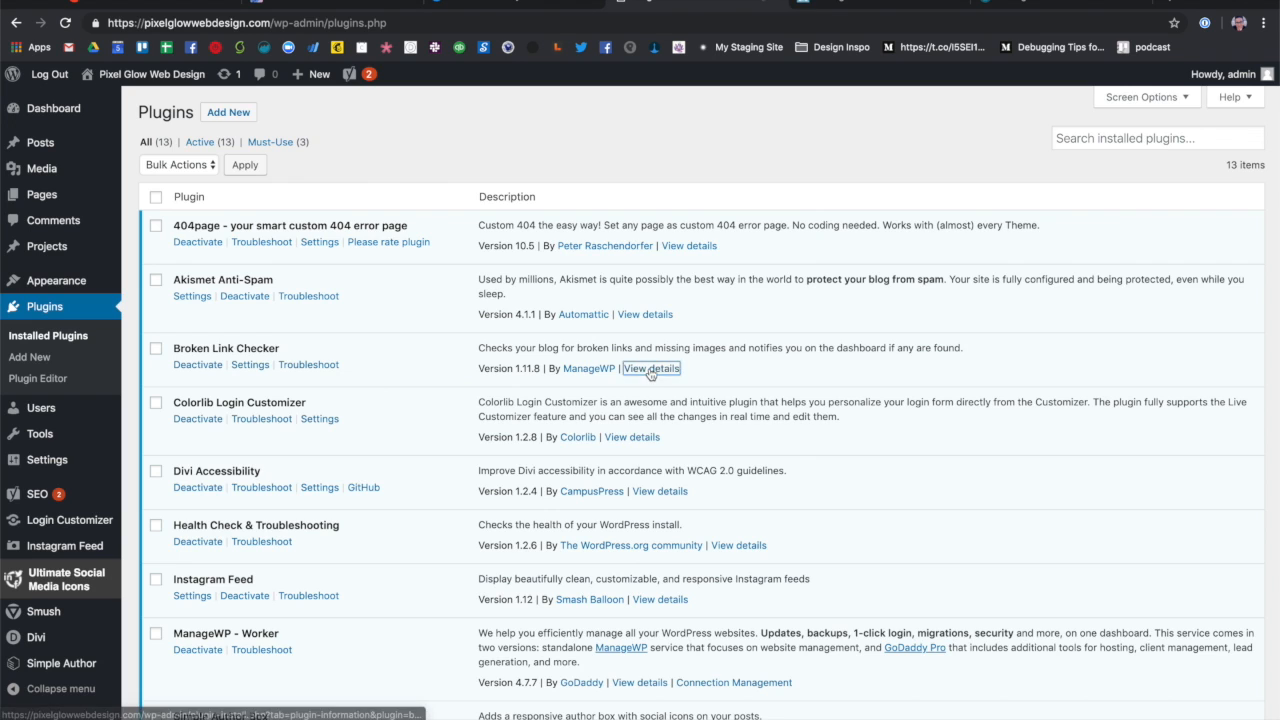
pyautogui.click(652, 368)
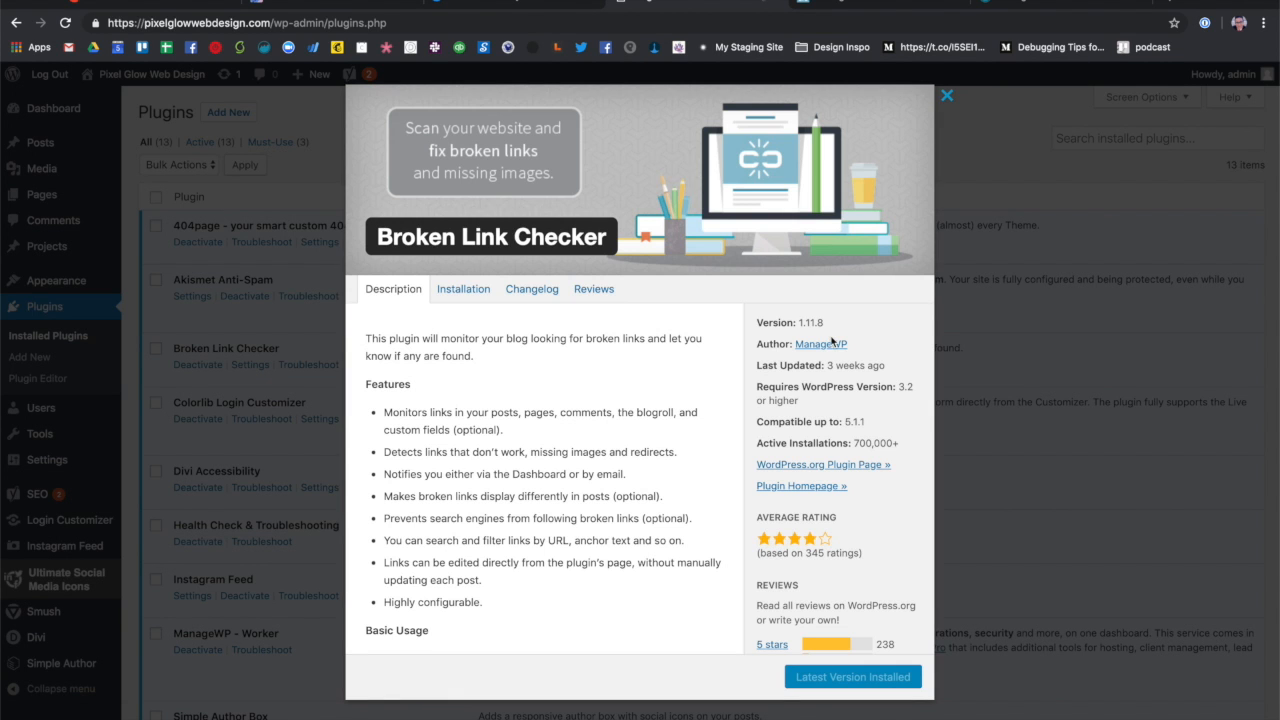
pyautogui.moveTo(918, 330)
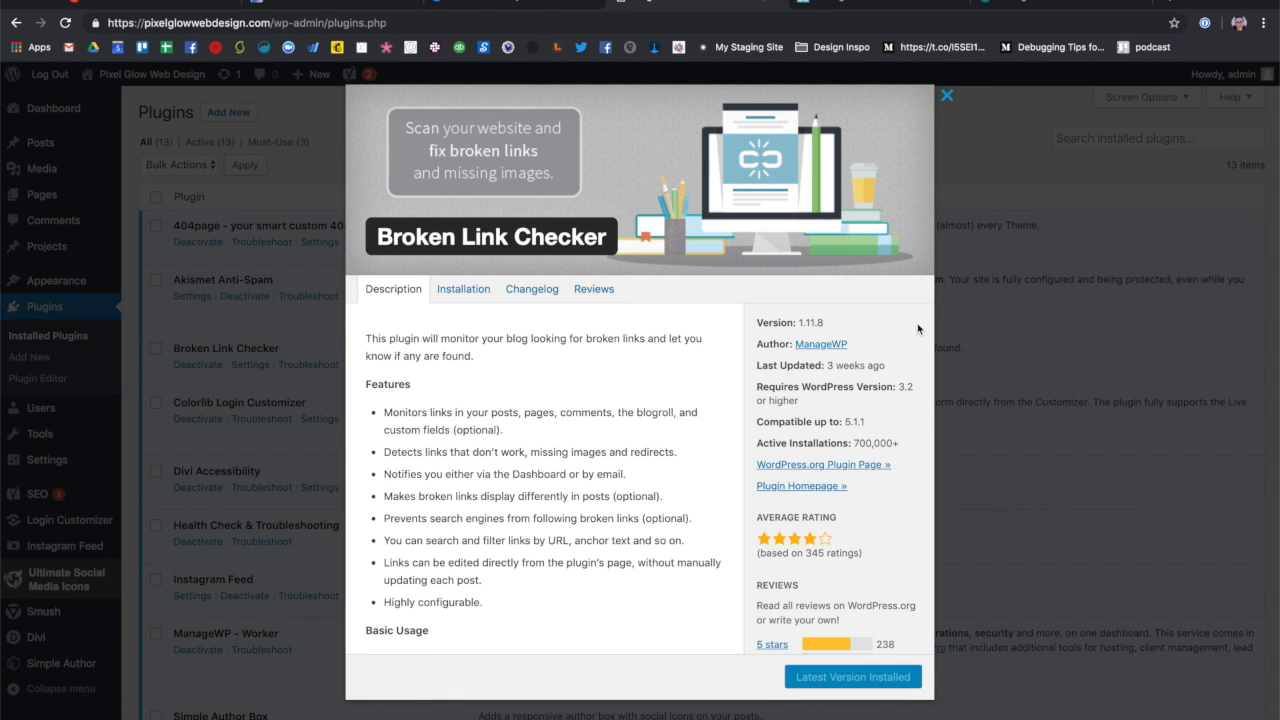
pyautogui.moveTo(384, 400)
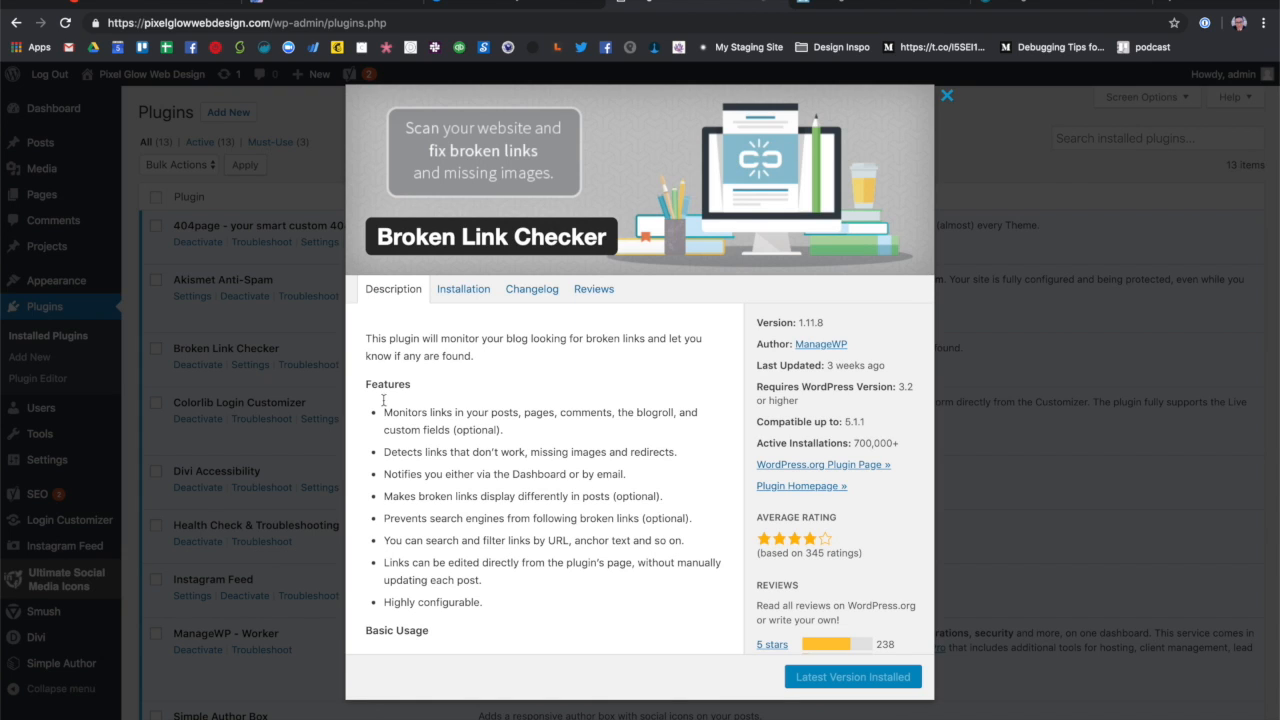
pyautogui.moveTo(454, 318)
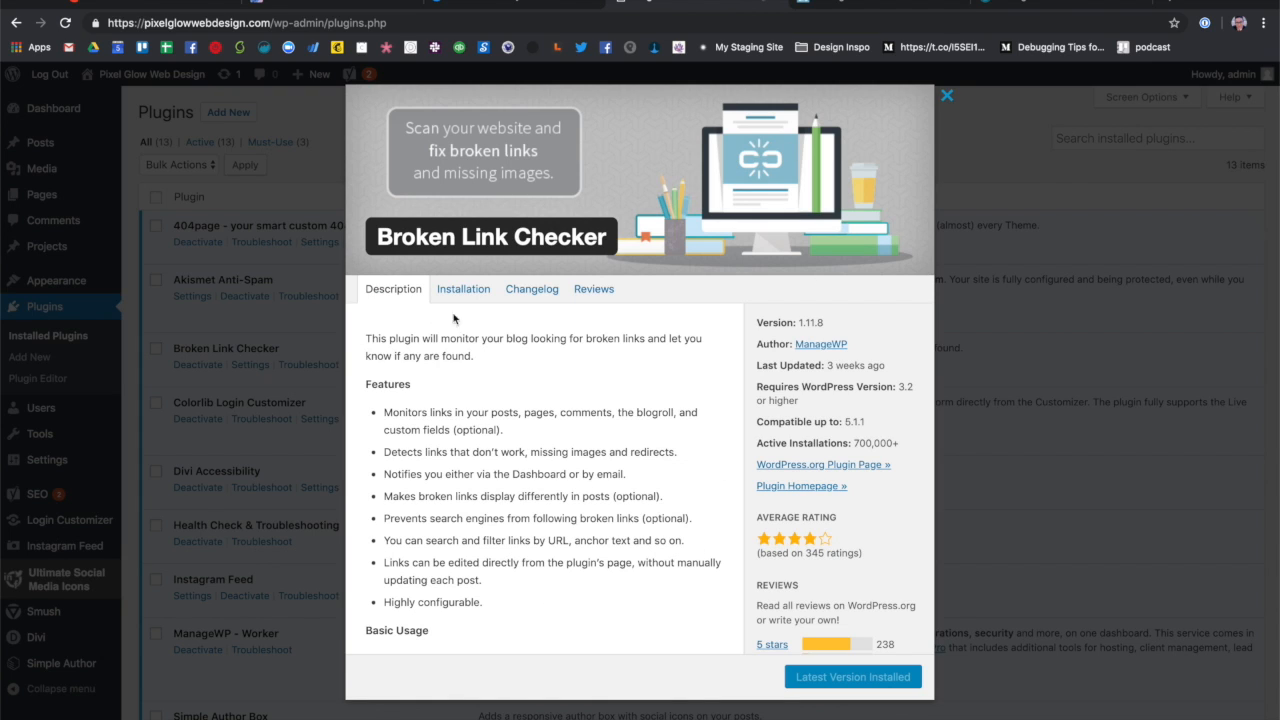
pyautogui.moveTo(868, 406)
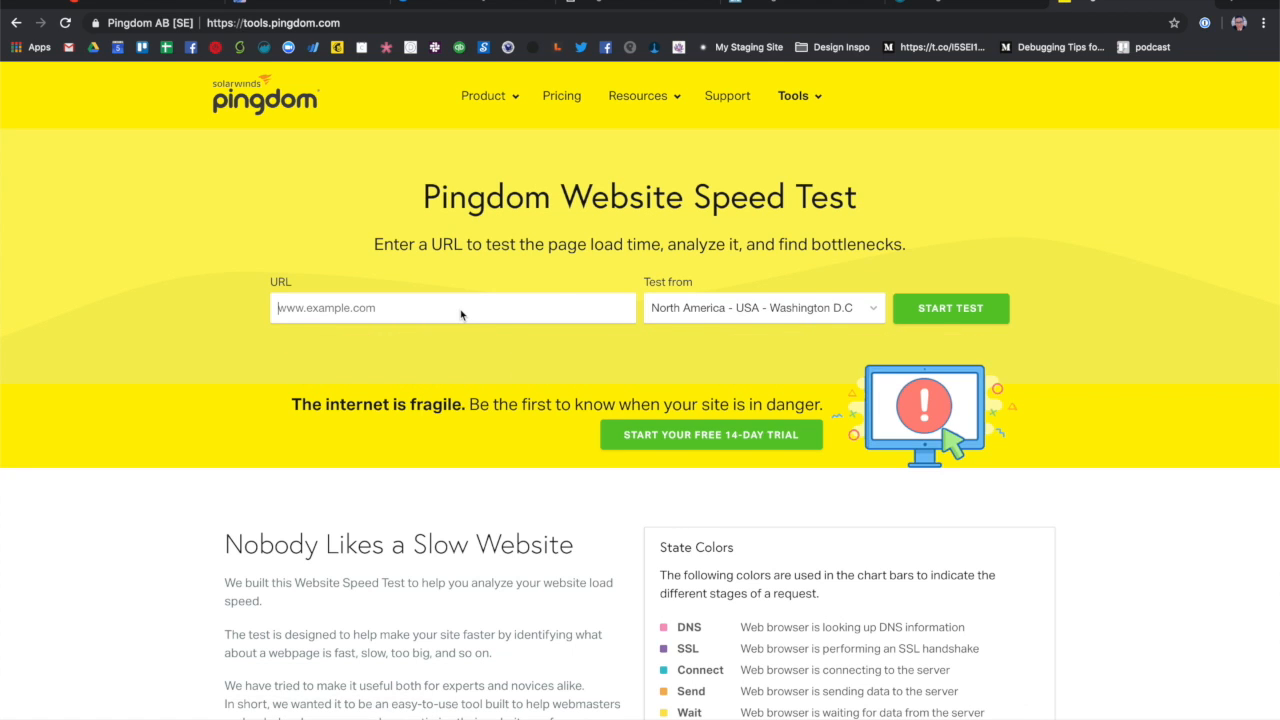
# Run a speed test on facebook.com and review its grade of 77, 1.27 s load time and 67 requests
pyautogui.write('f')
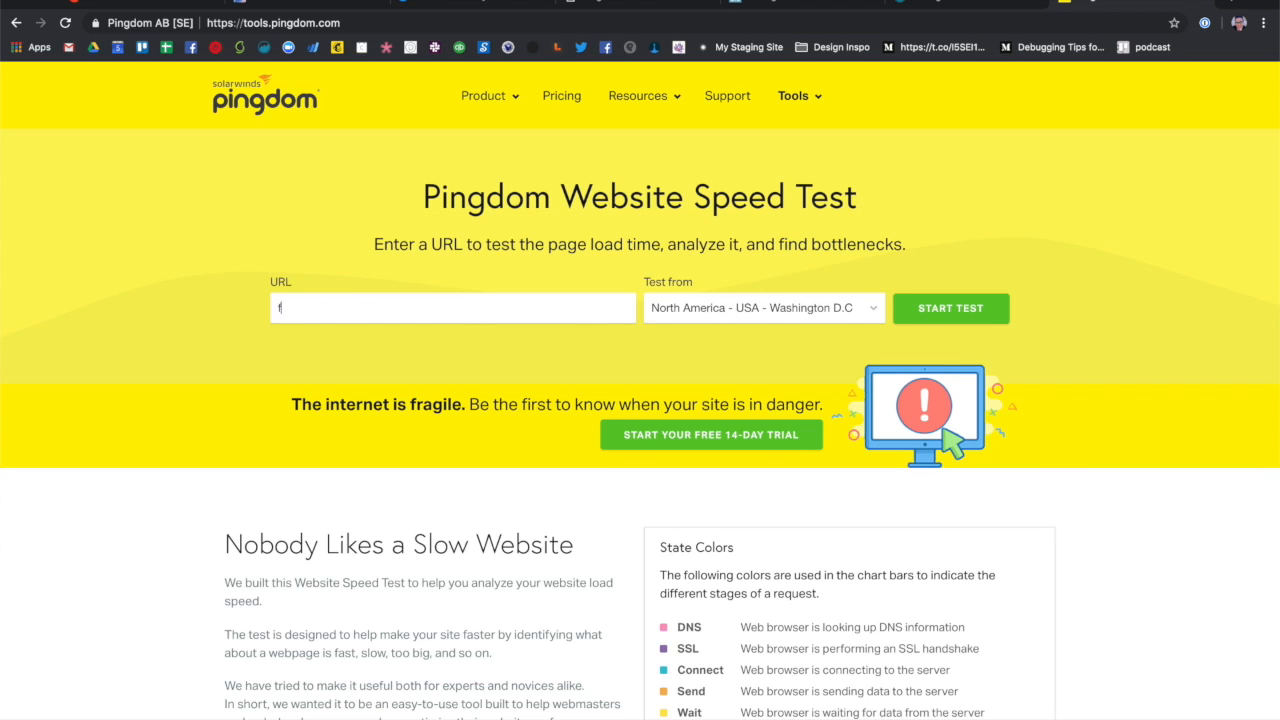
pyautogui.write('acebook.com')
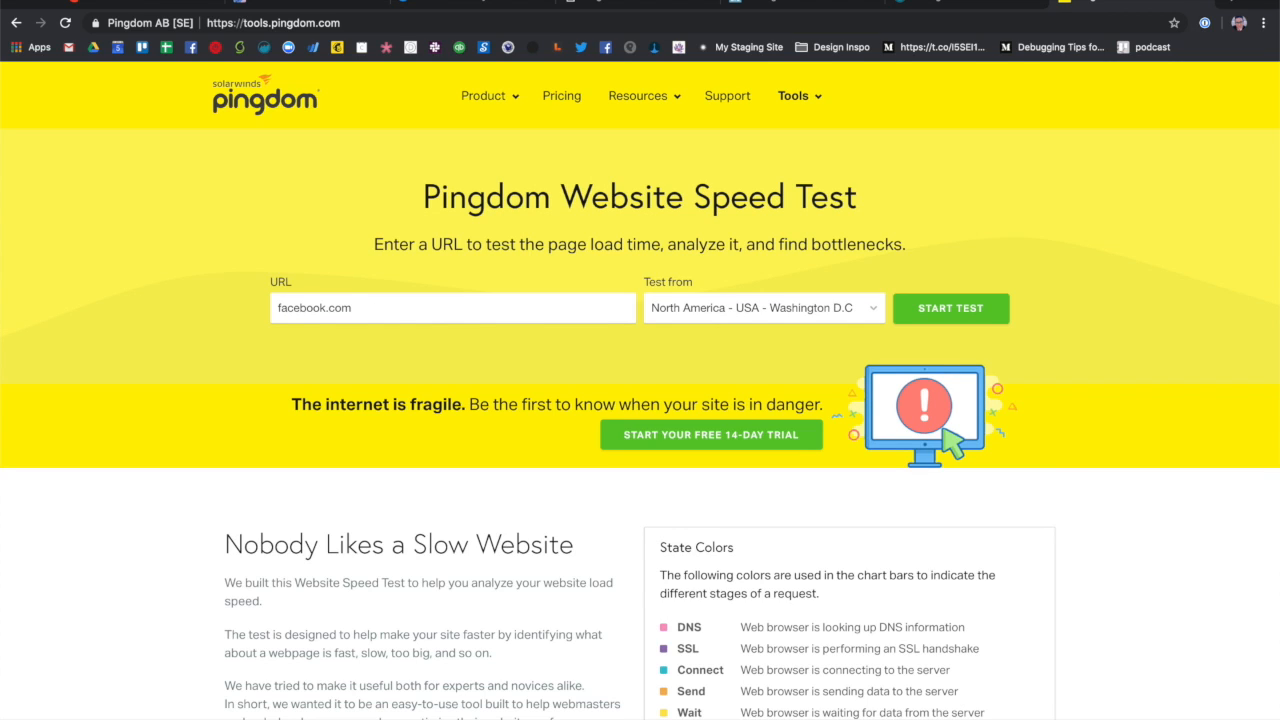
pyautogui.moveTo(954, 320)
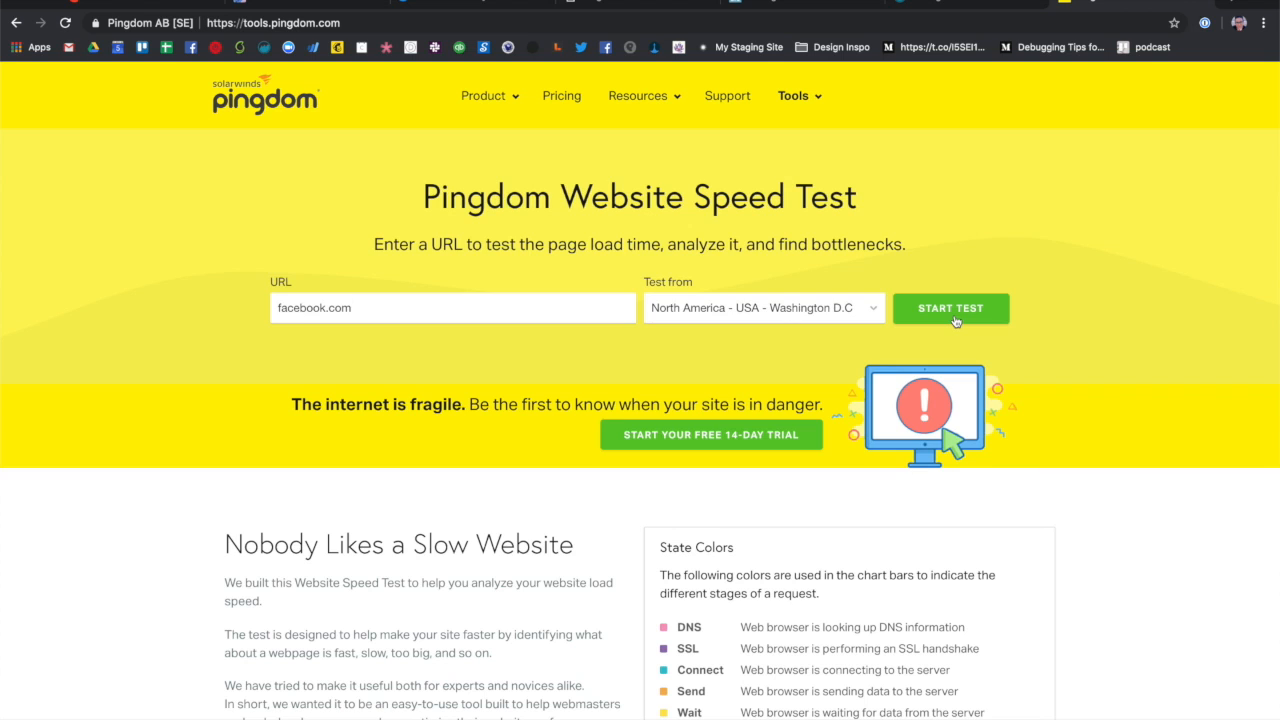
pyautogui.click(948, 308)
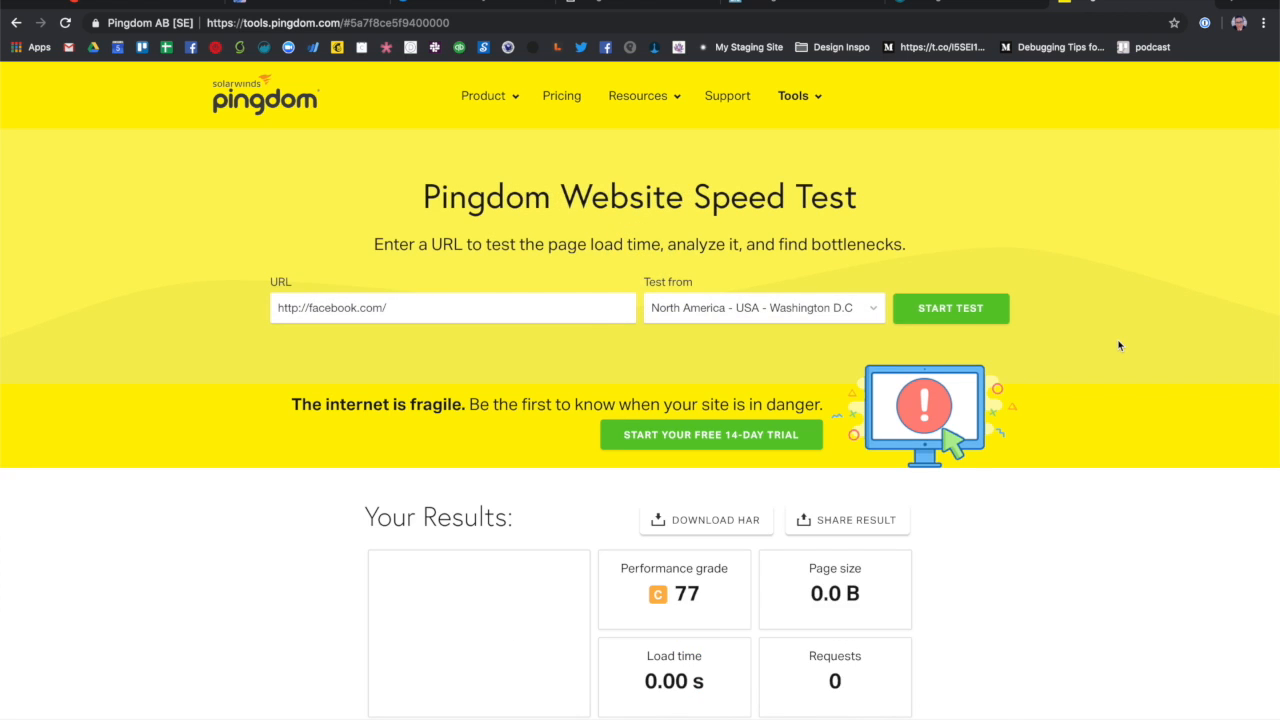
pyautogui.scroll(-3)
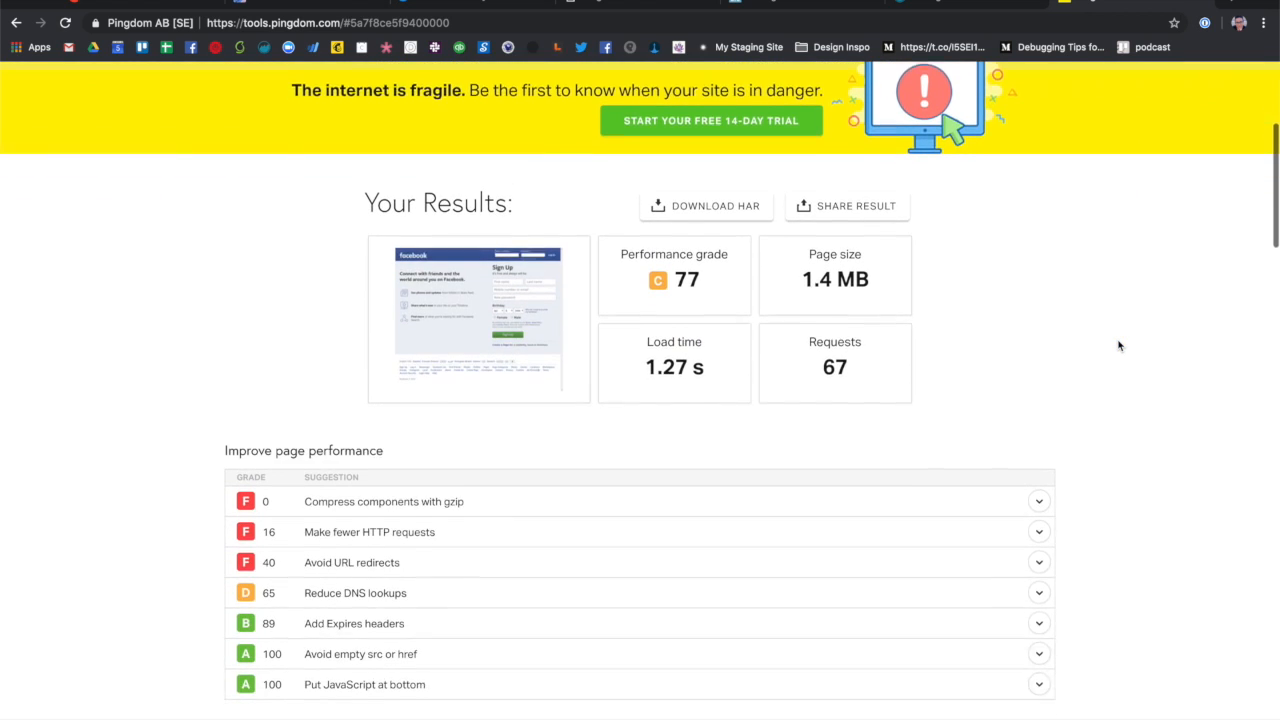
pyautogui.scroll(-3)
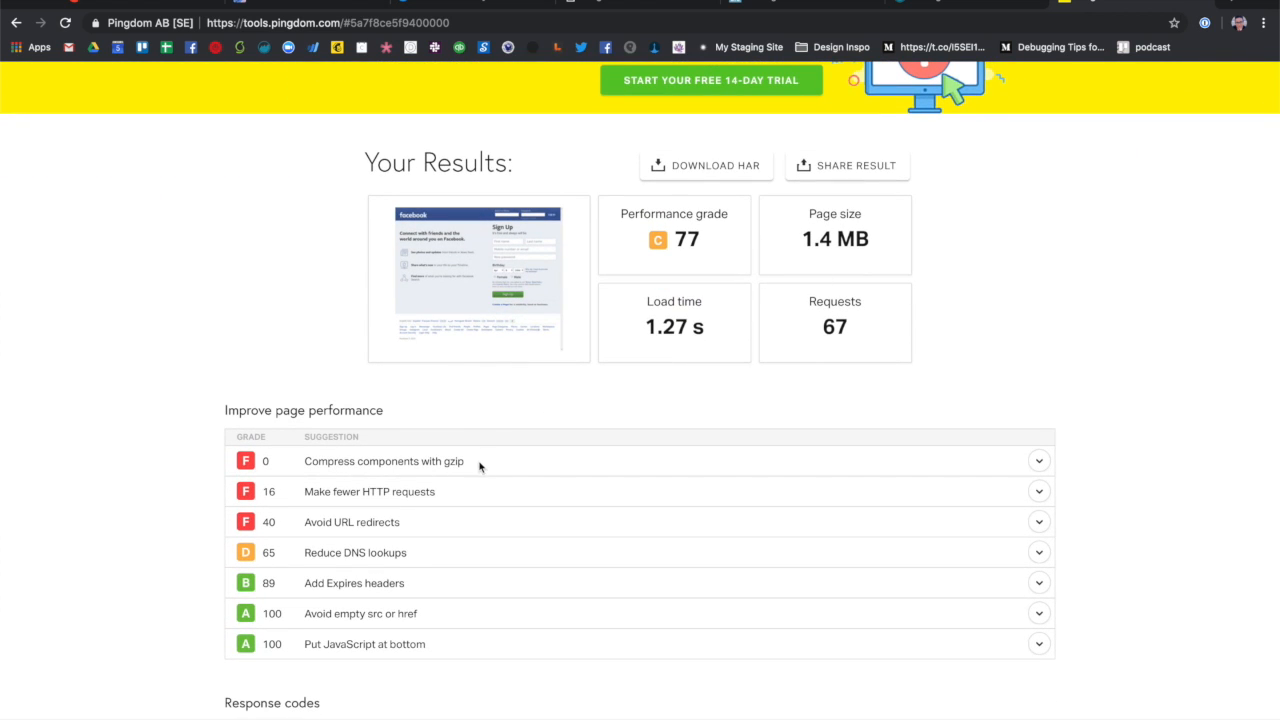